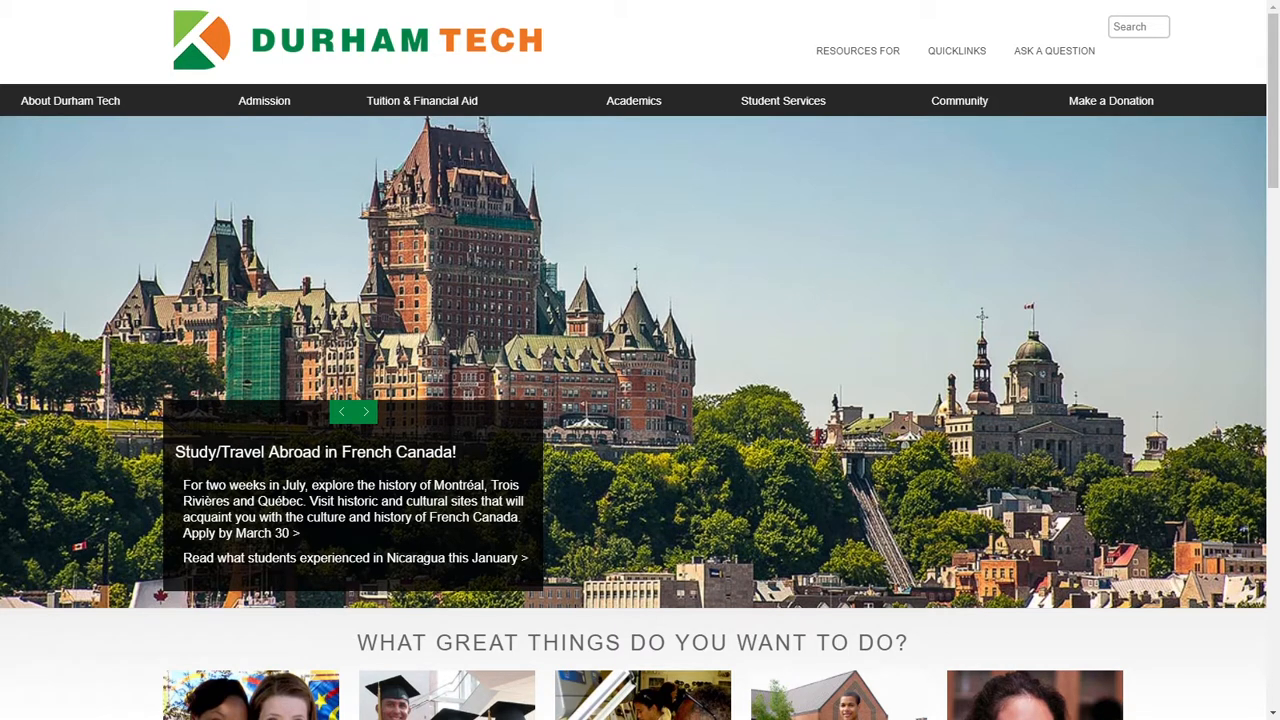
{"action": "mouse_move", "coordinate": [510, 362]}
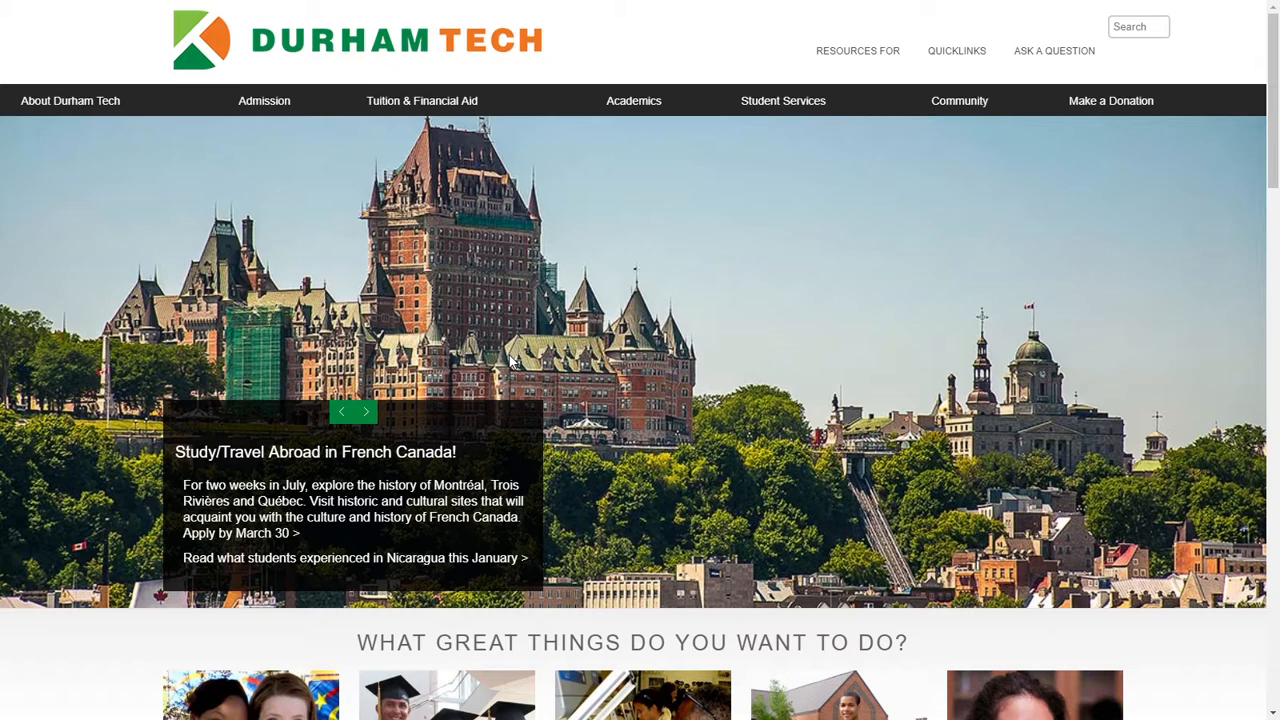
{"action": "mouse_move", "coordinate": [967, 164]}
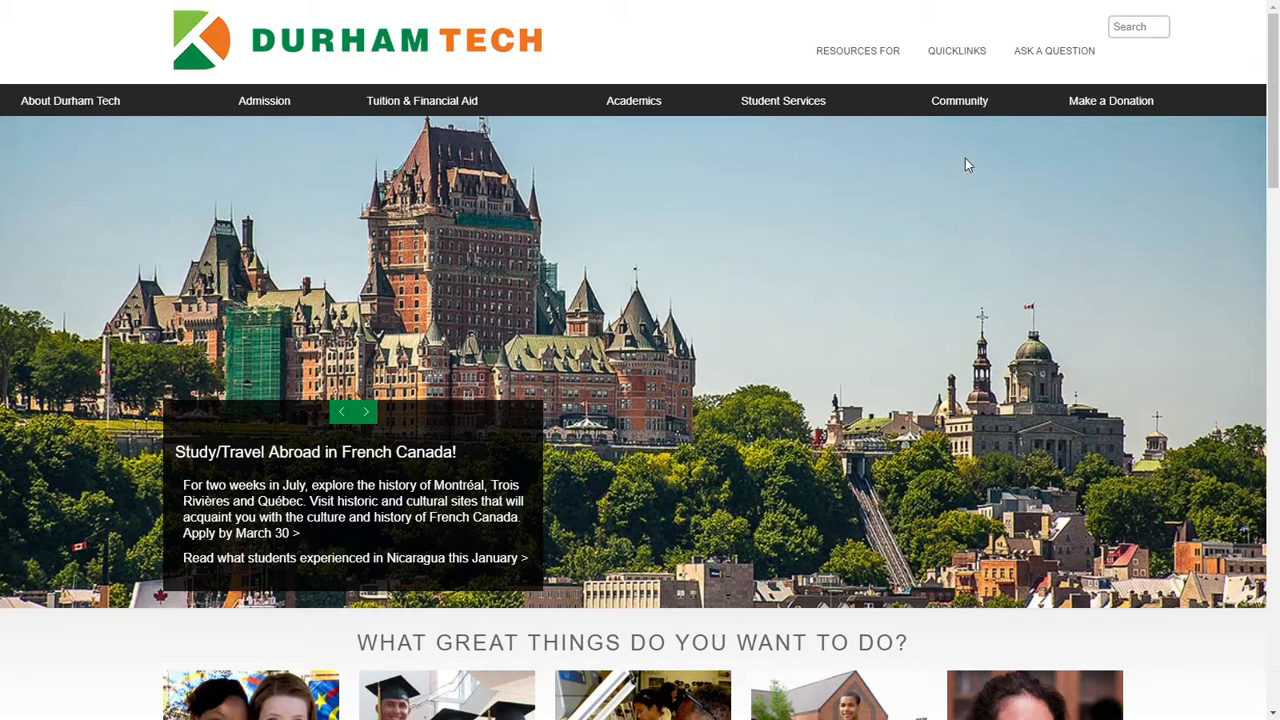
Open the Quicklinks dropdown in the Durham Tech homepage header.
{"action": "left_click", "coordinate": [956, 50]}
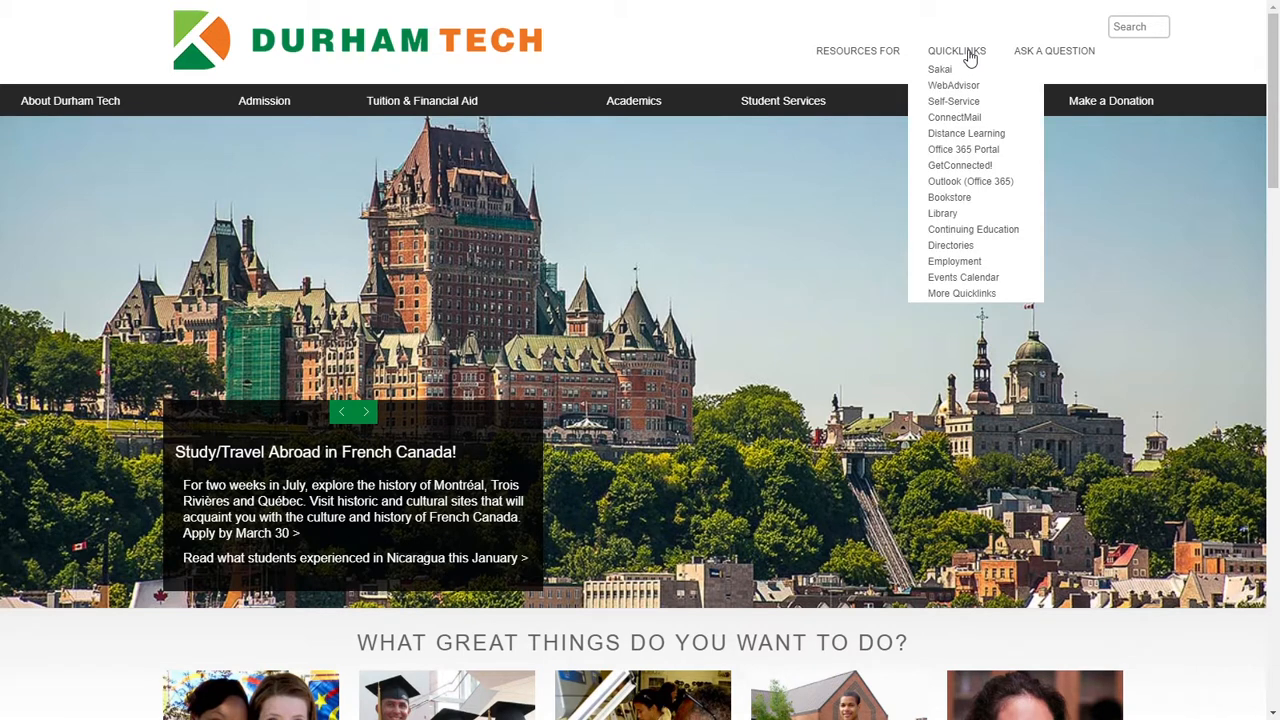
{"action": "mouse_move", "coordinate": [954, 101]}
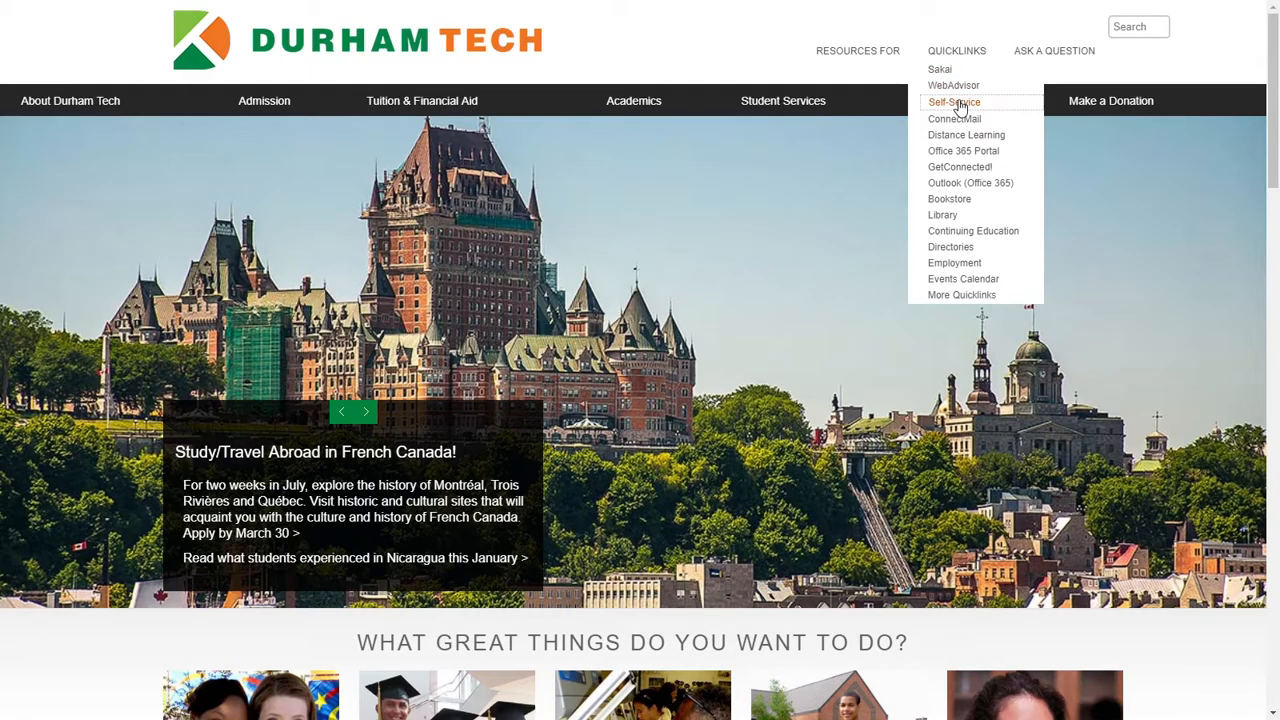
Go to Self-Service from Quicklinks and sign in as lastnamea0.
{"action": "left_click", "coordinate": [954, 102]}
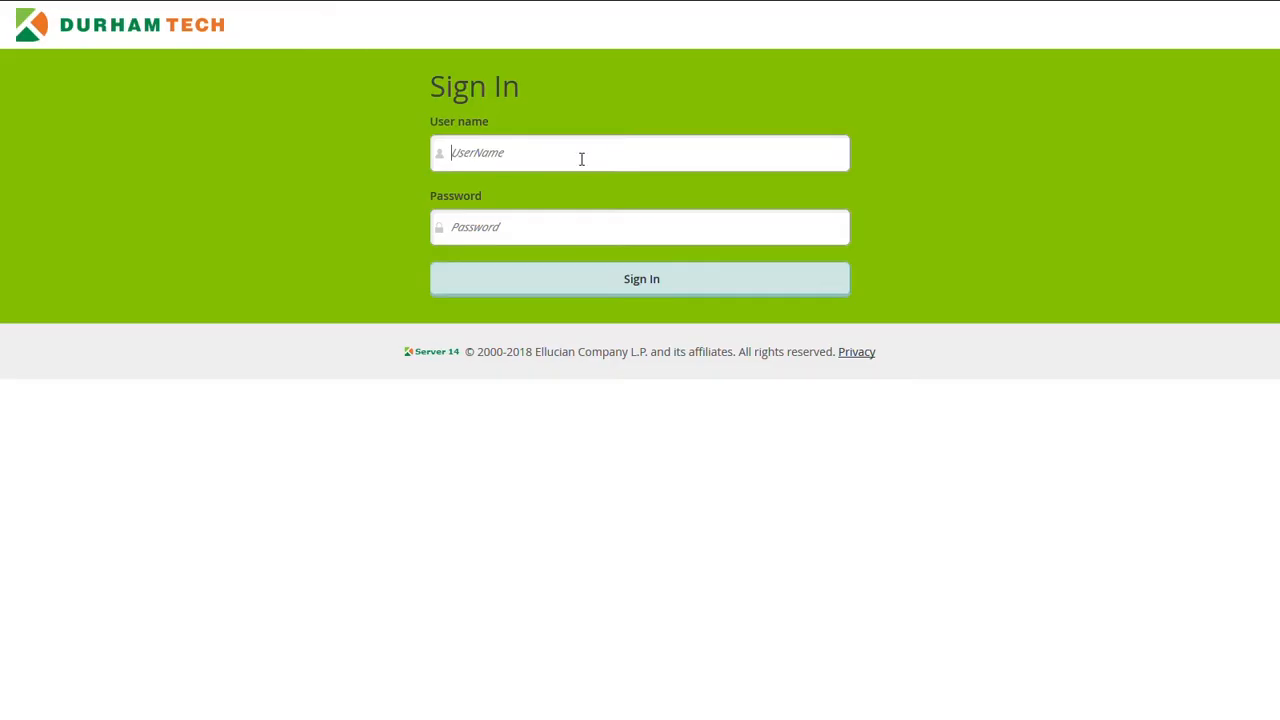
{"action": "type", "text": "lastnamea0000"}
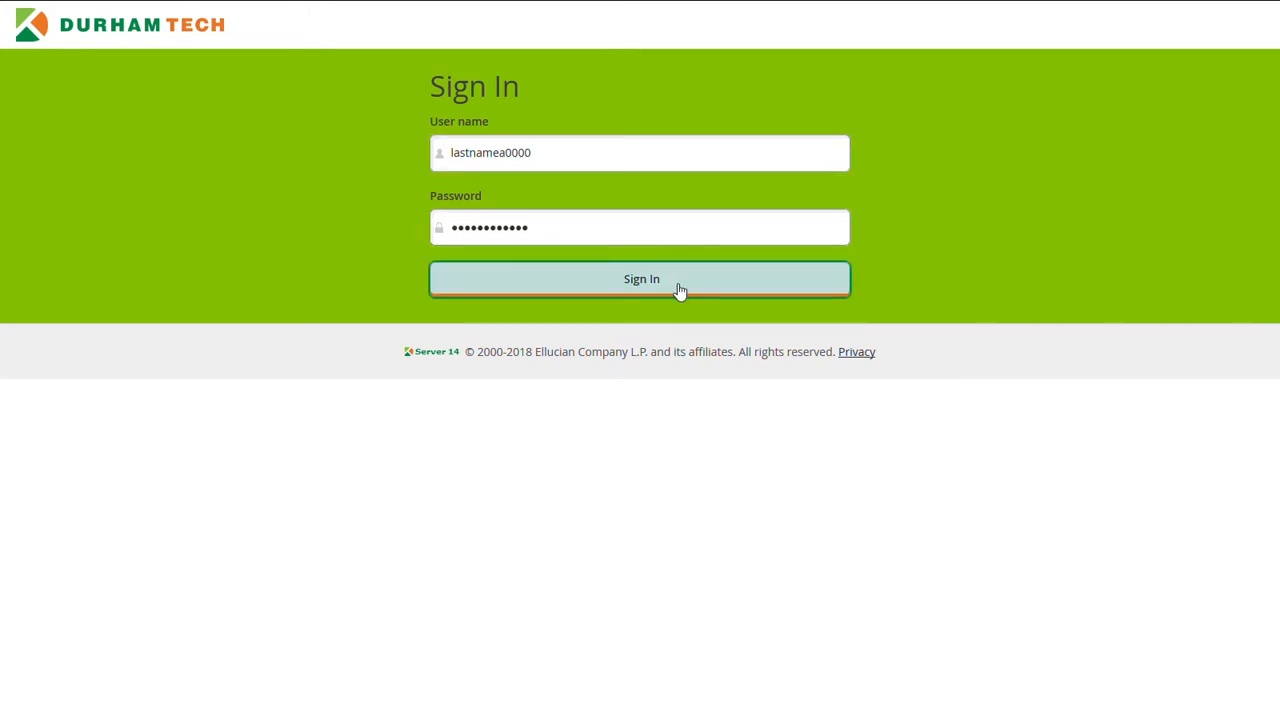
{"action": "left_click", "coordinate": [640, 279]}
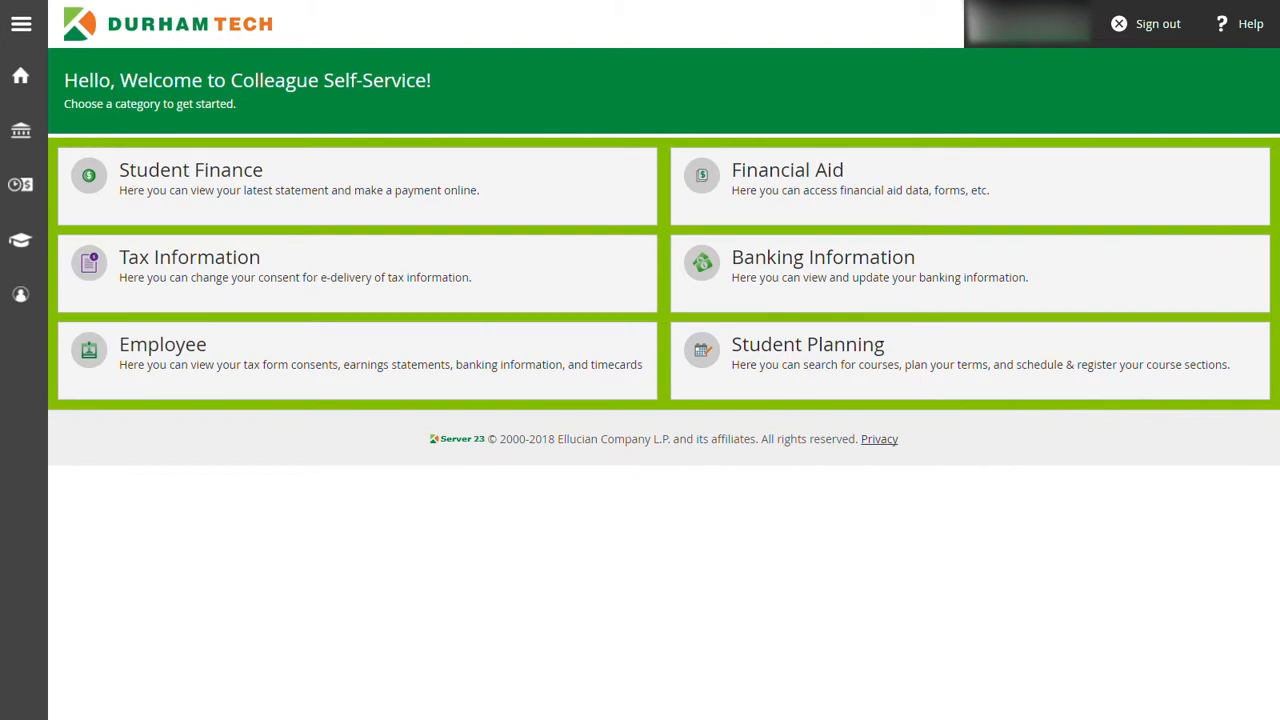
{"action": "mouse_move", "coordinate": [808, 344]}
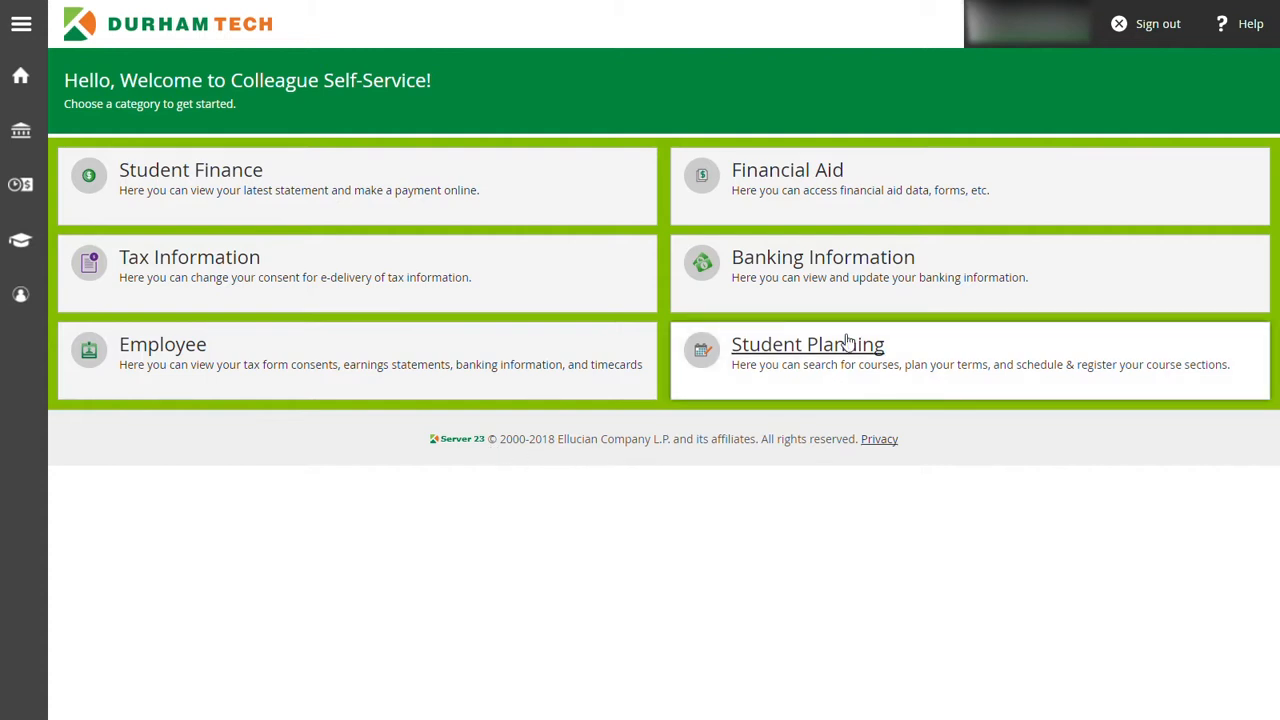
Open Student Planning's Plan & Schedule page for the Summer 2018 term.
{"action": "left_click", "coordinate": [807, 343]}
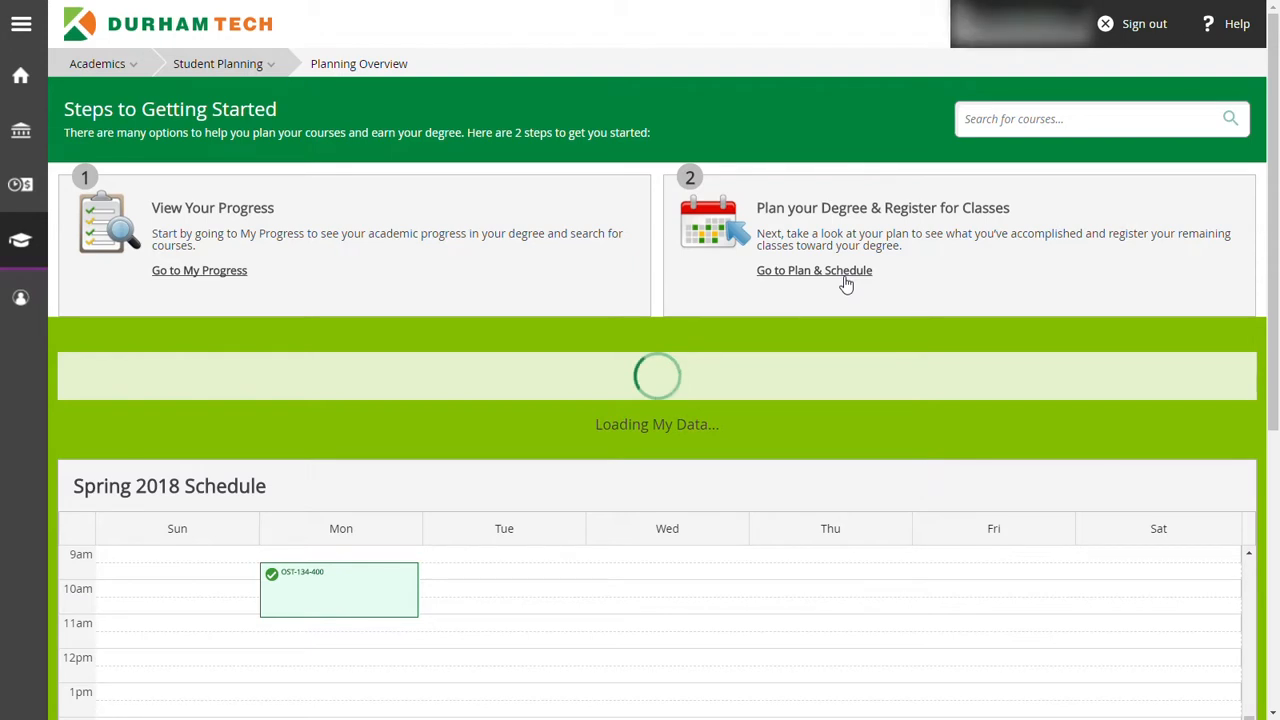
{"action": "left_click", "coordinate": [814, 270]}
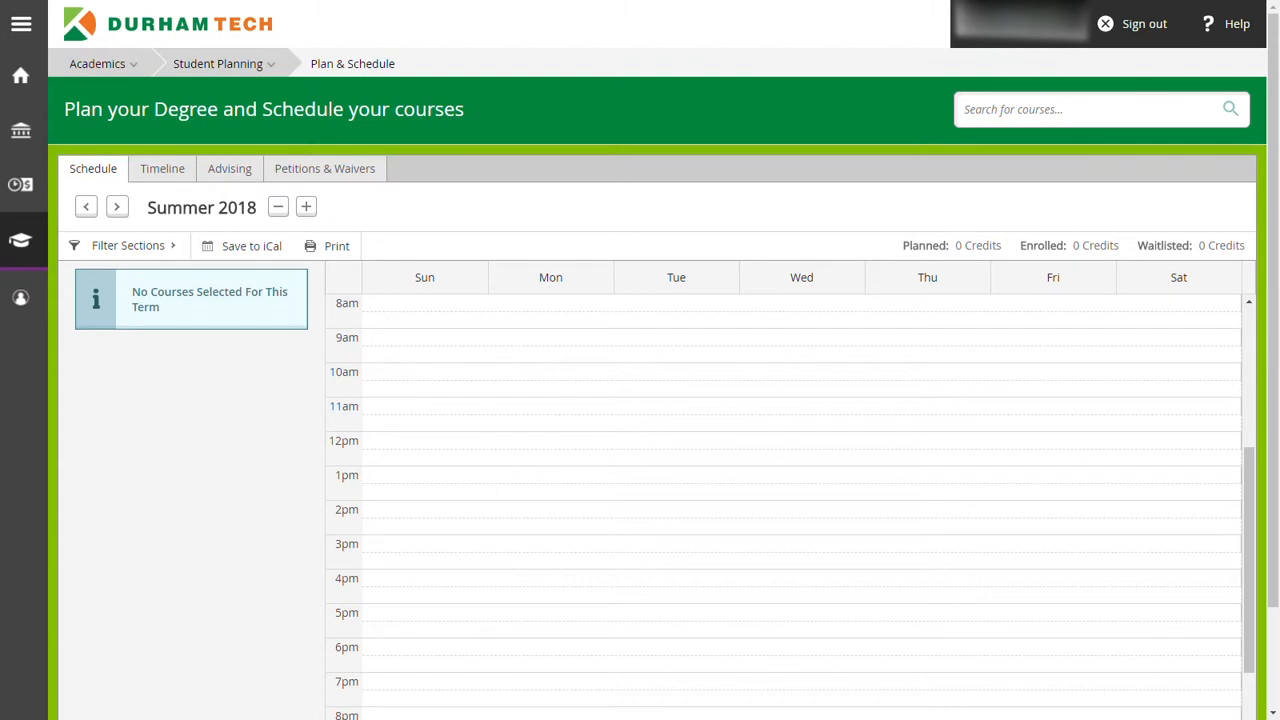
{"action": "mouse_move", "coordinate": [848, 437]}
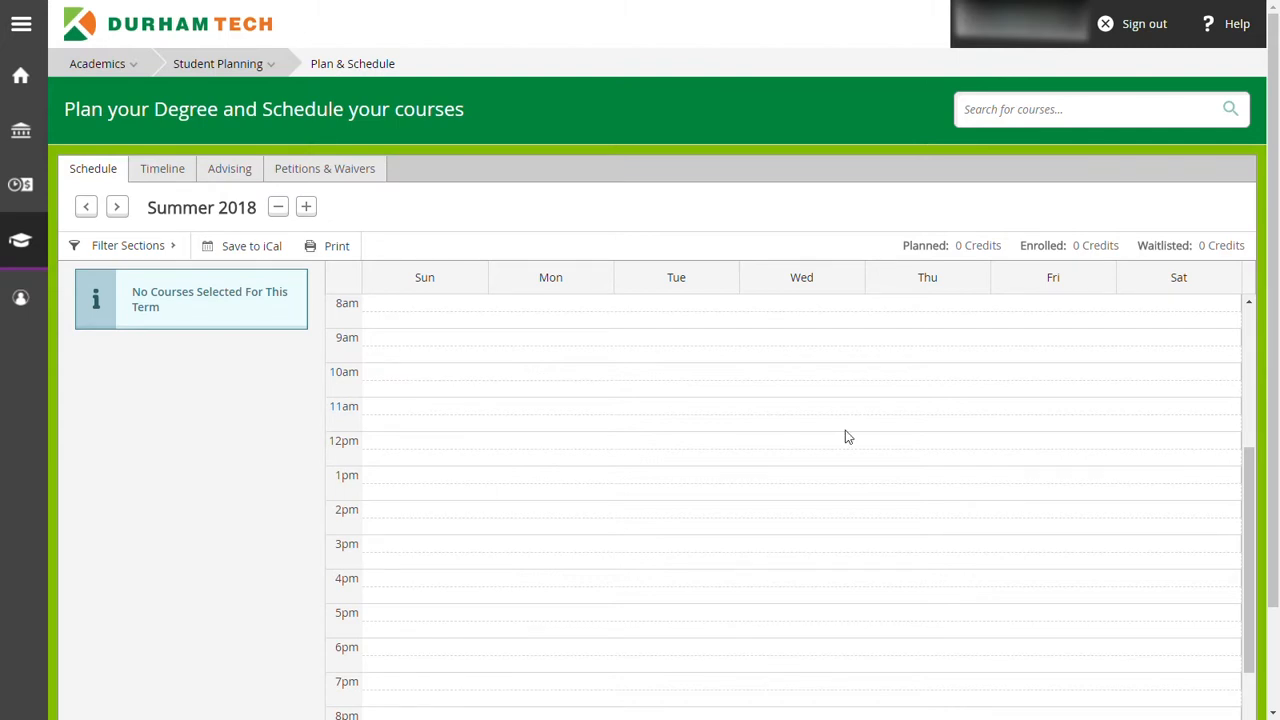
{"action": "mouse_move", "coordinate": [970, 176]}
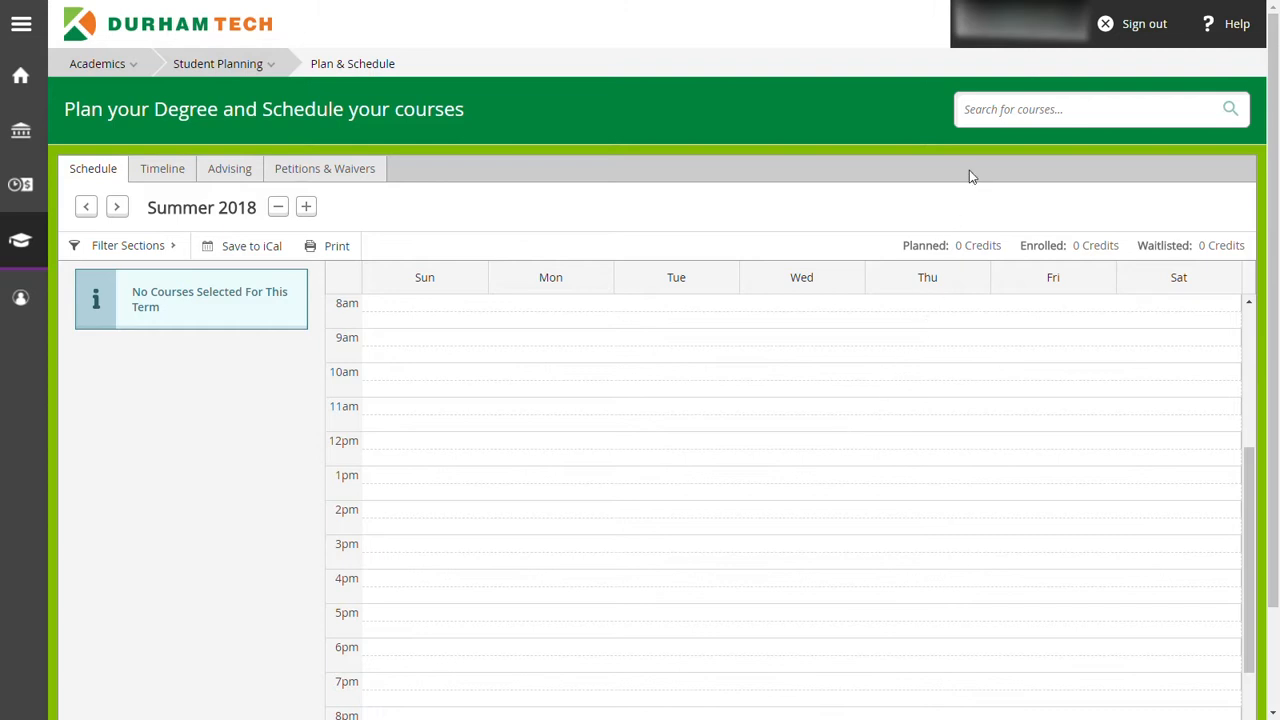
Search the catalog for CHM 094 and plan Basic Biological Chemistry for Summer 2018.
{"action": "left_click", "coordinate": [1090, 109]}
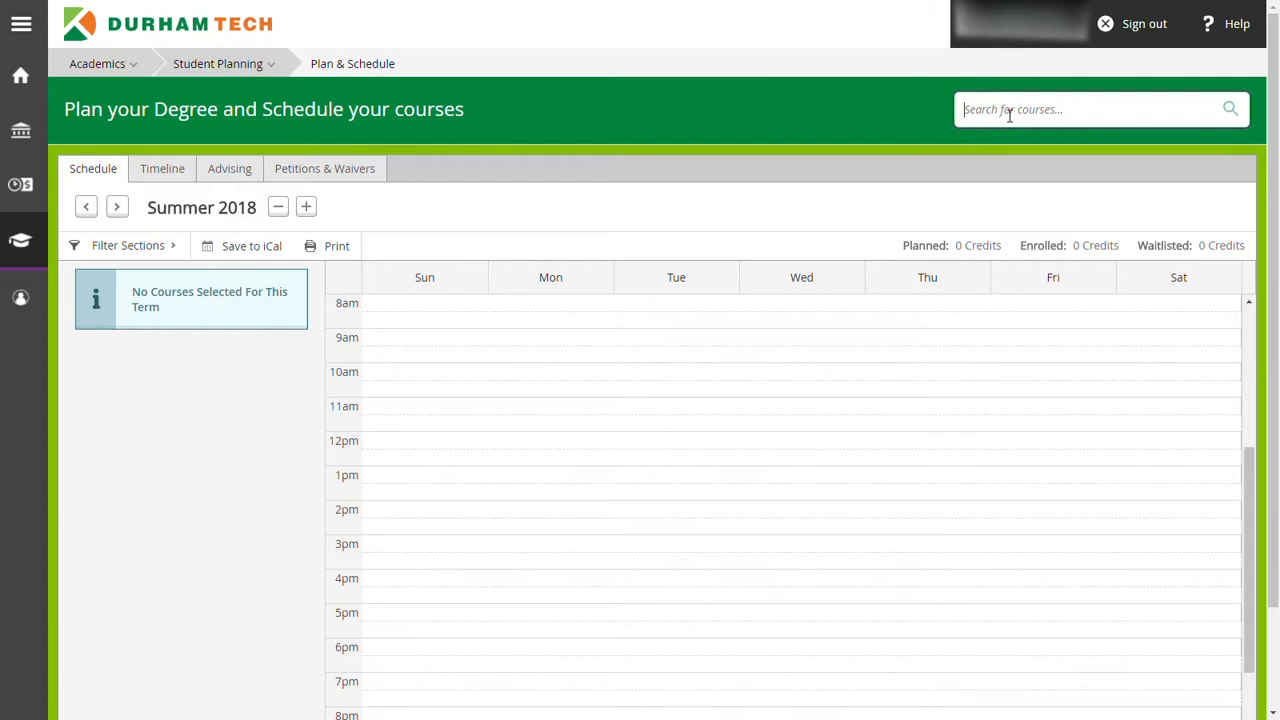
{"action": "type", "text": "CHM"}
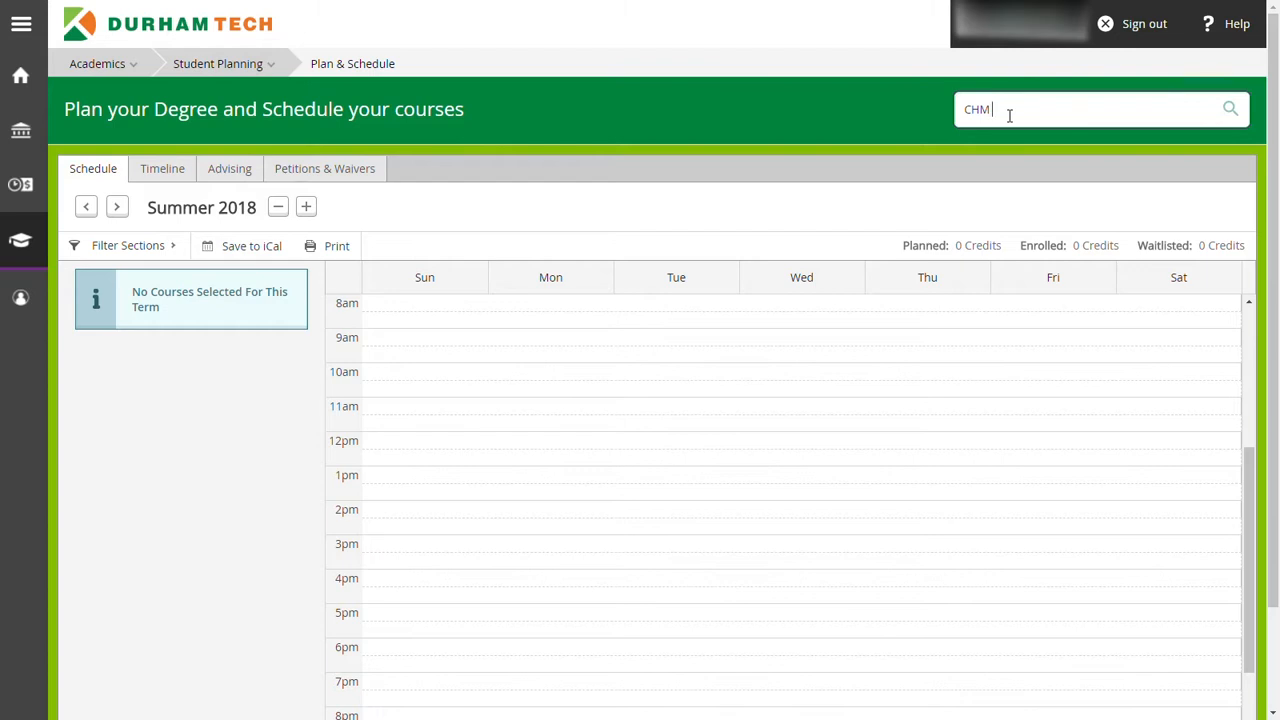
{"action": "type", "text": "094"}
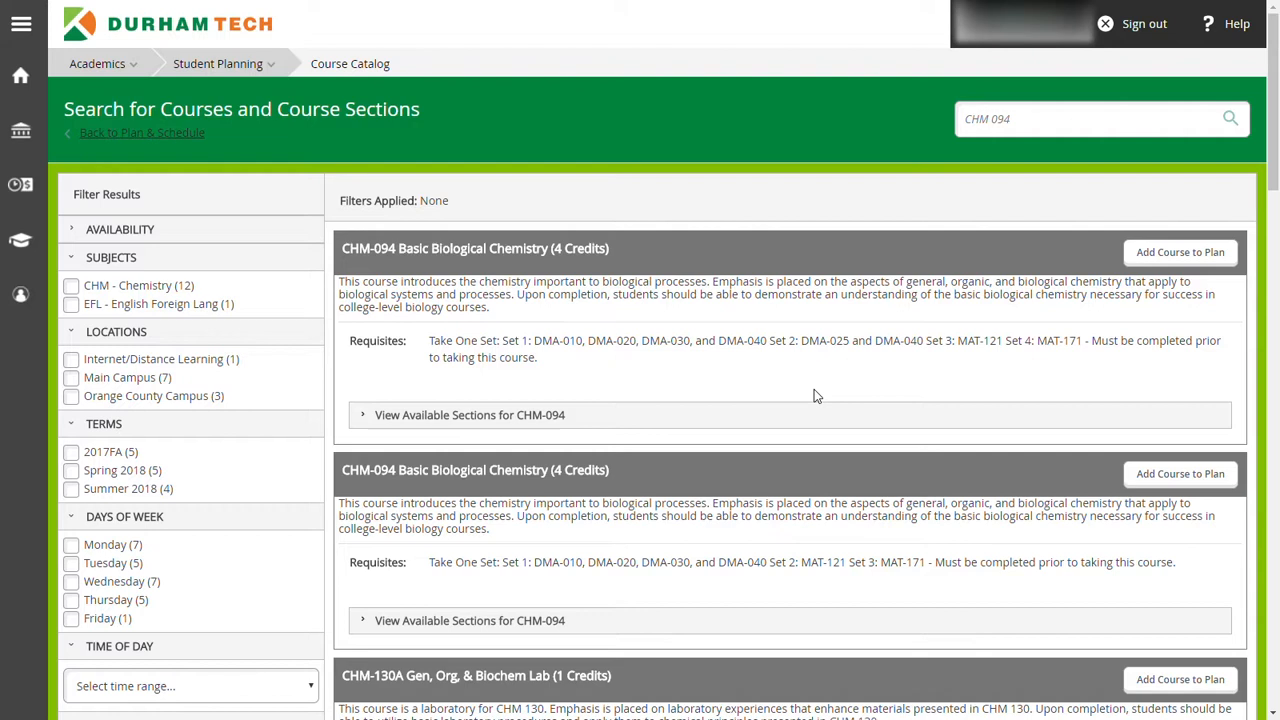
{"action": "mouse_move", "coordinate": [1032, 320]}
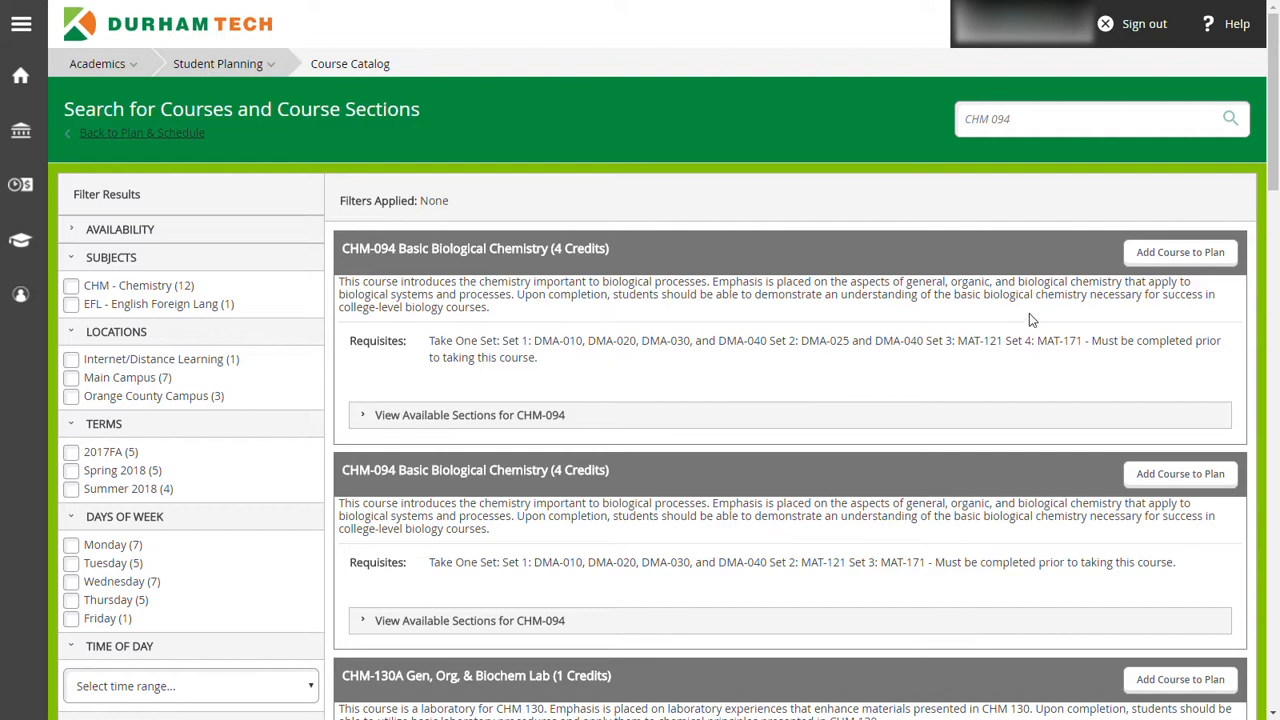
{"action": "left_click", "coordinate": [1180, 252]}
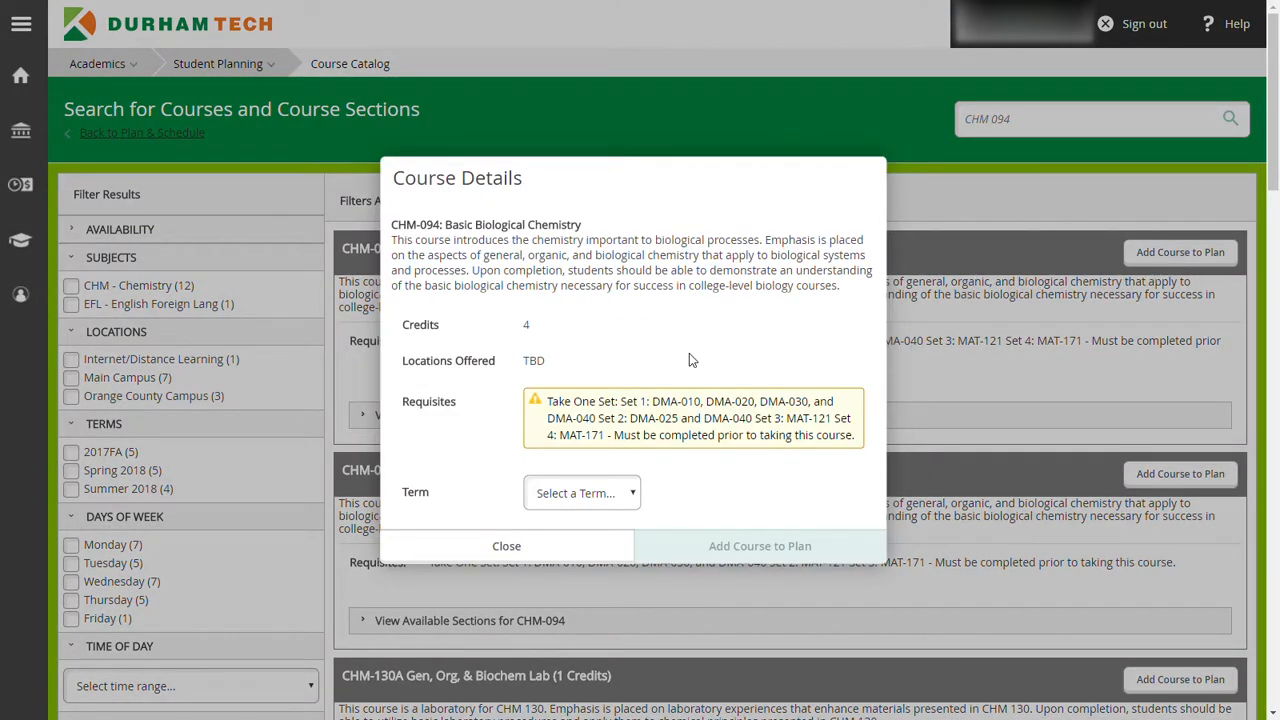
{"action": "mouse_move", "coordinate": [635, 498]}
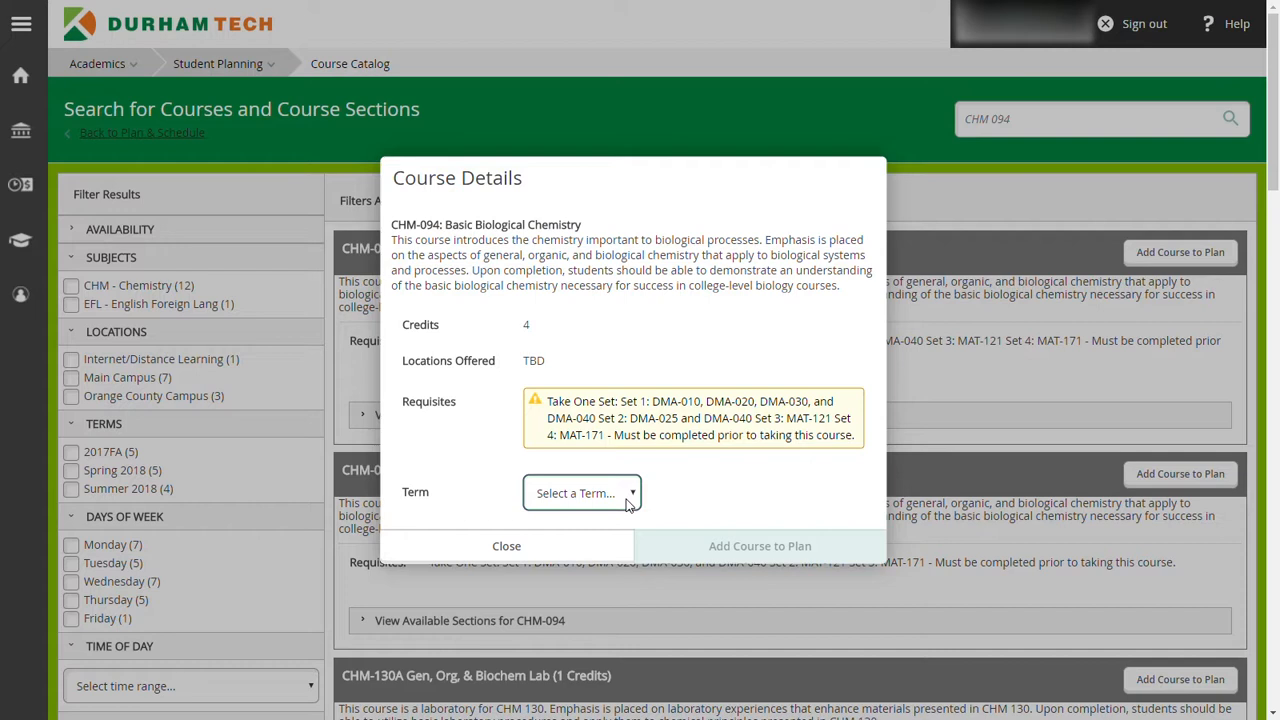
{"action": "mouse_move", "coordinate": [613, 557]}
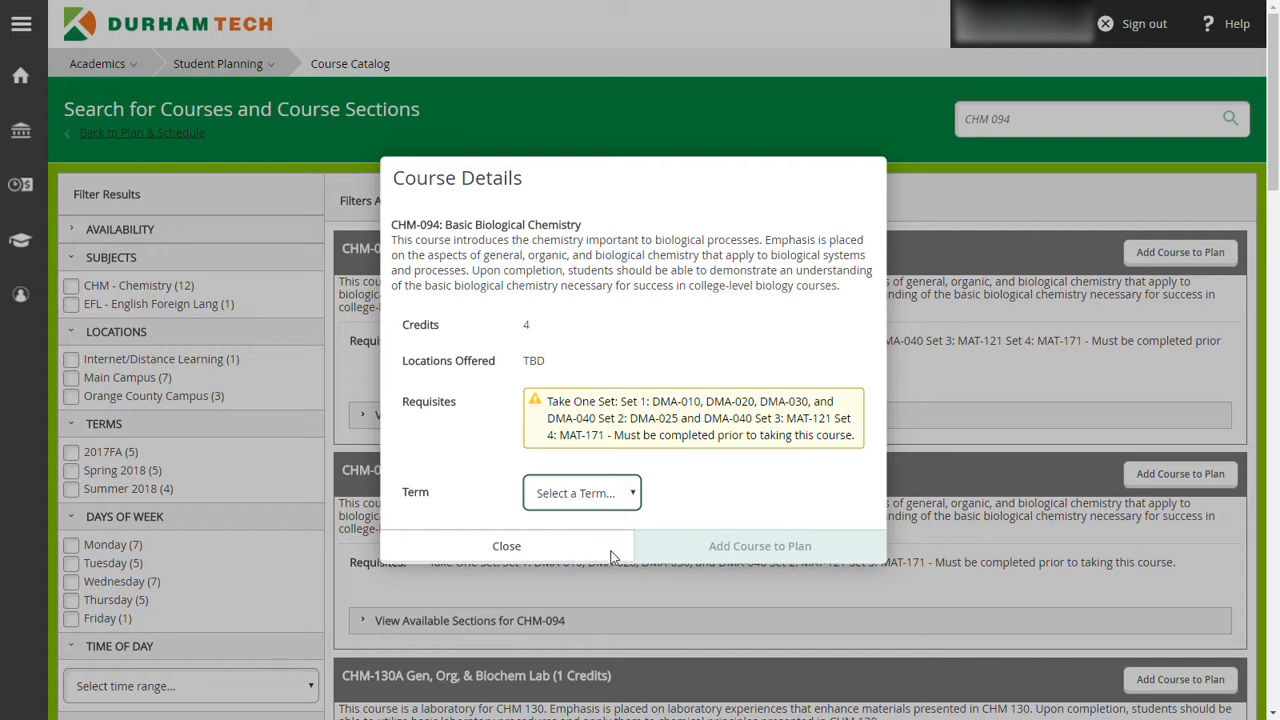
{"action": "left_click", "coordinate": [582, 492]}
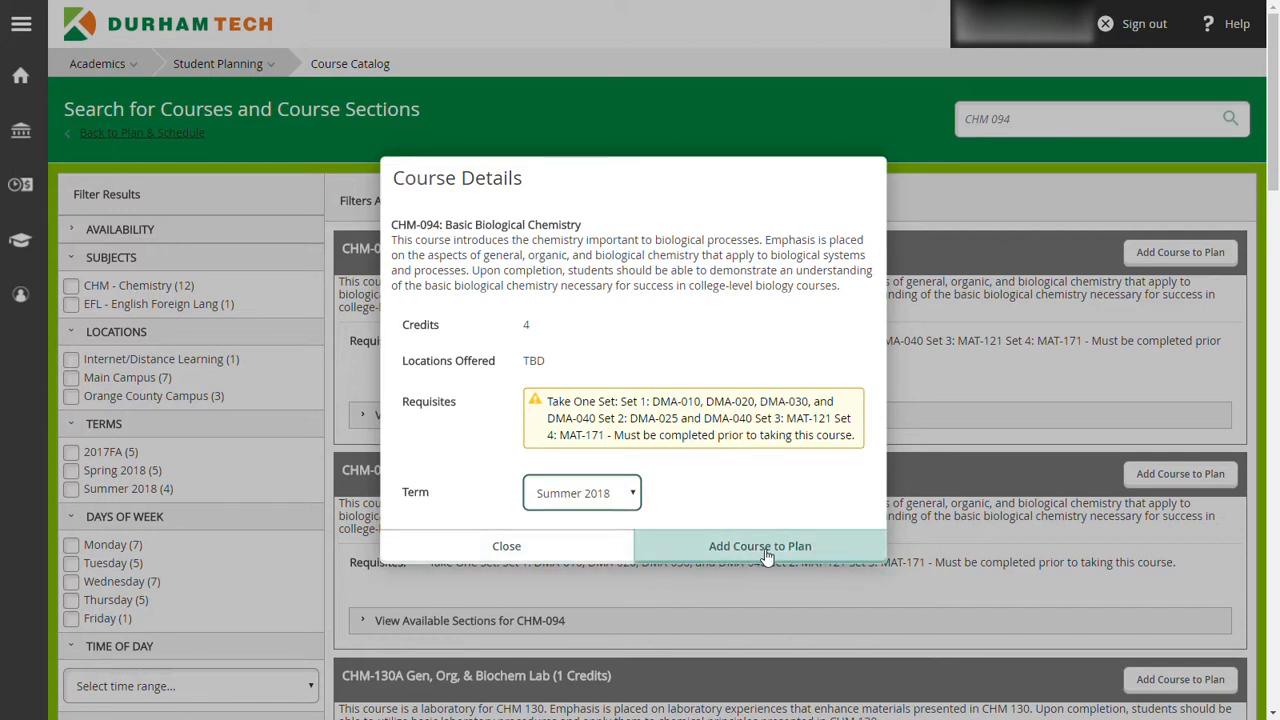
{"action": "left_click", "coordinate": [760, 546]}
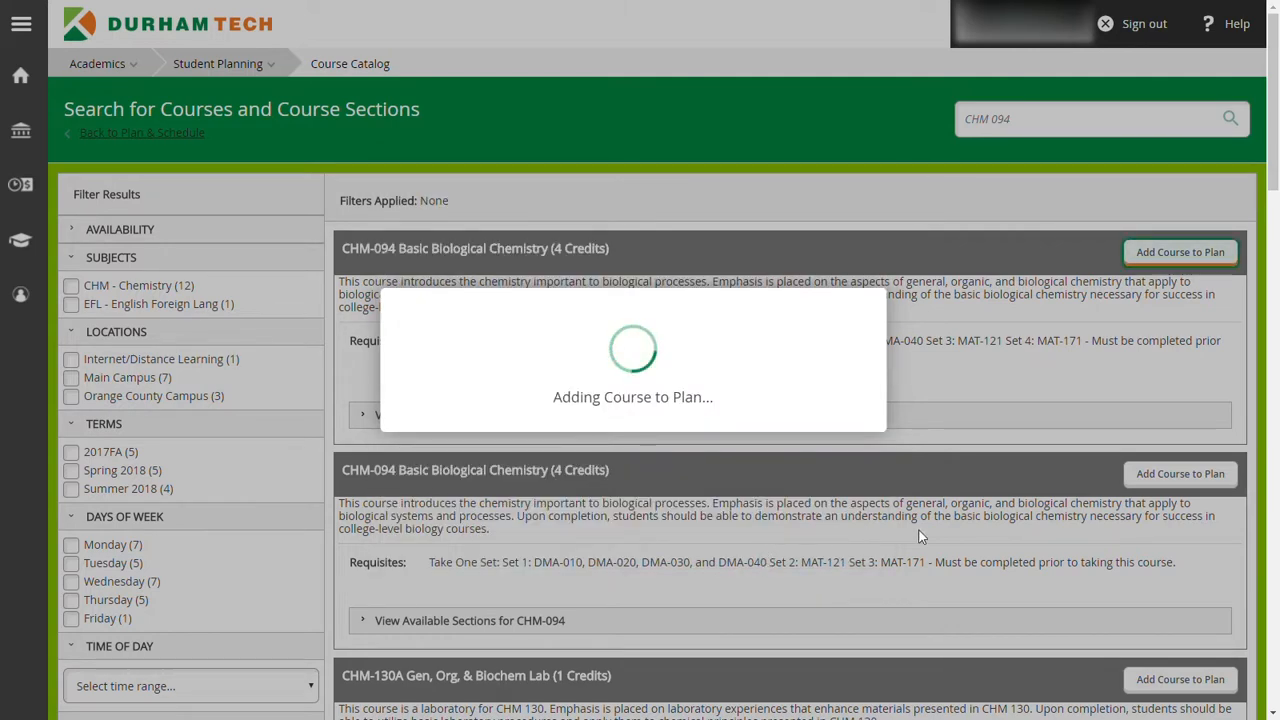
Add SOC-210 Introduction to Sociology to the plan with the Summer 2018 term.
{"action": "left_click", "coordinate": [1180, 252]}
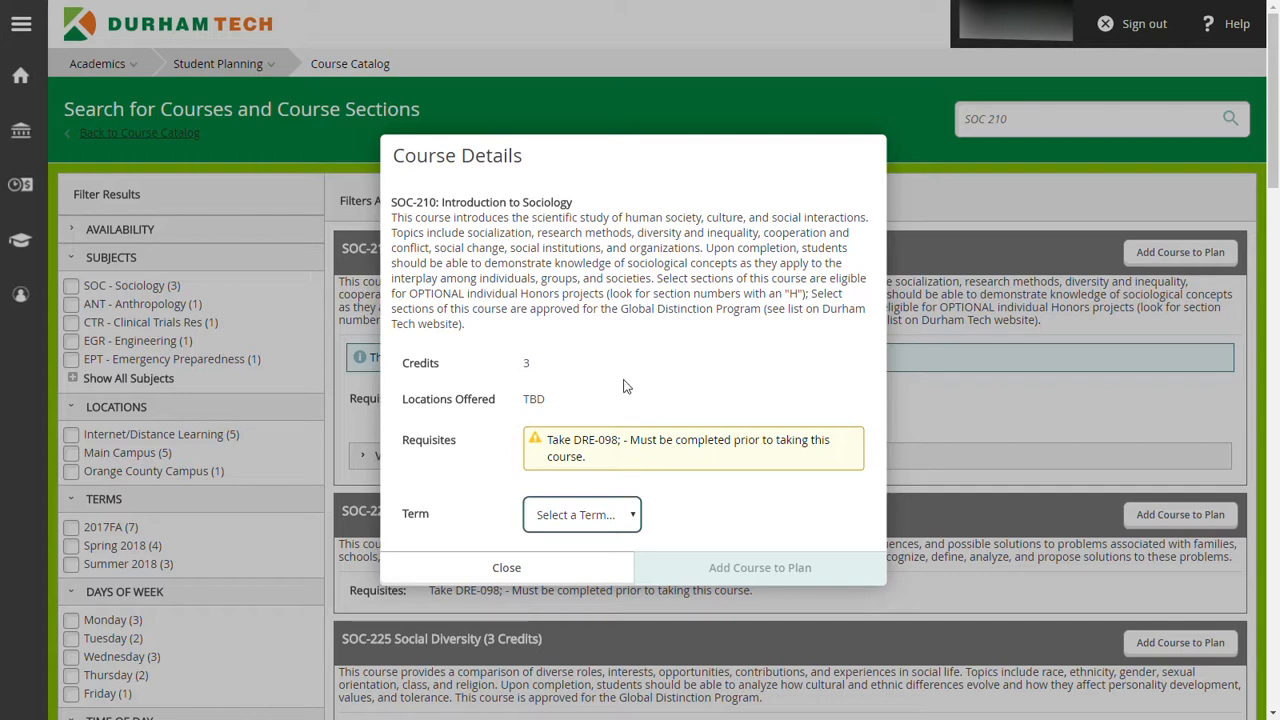
{"action": "left_click", "coordinate": [582, 514]}
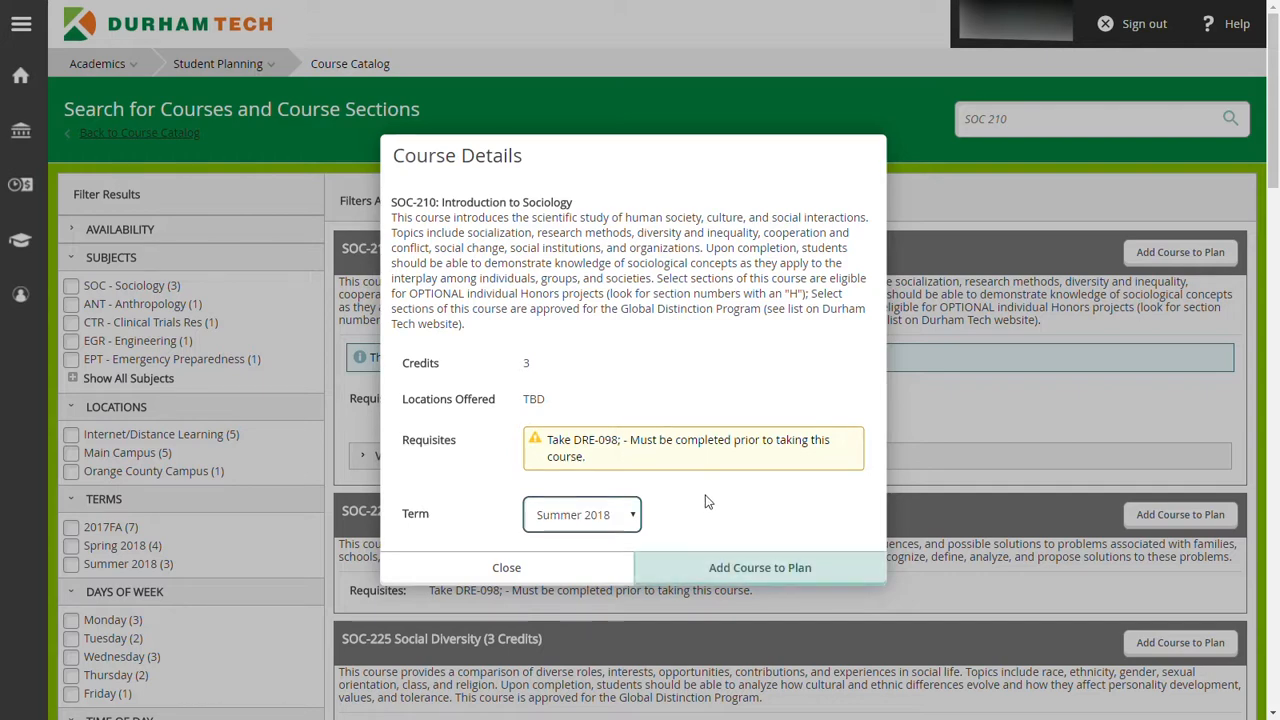
{"action": "left_click", "coordinate": [759, 567]}
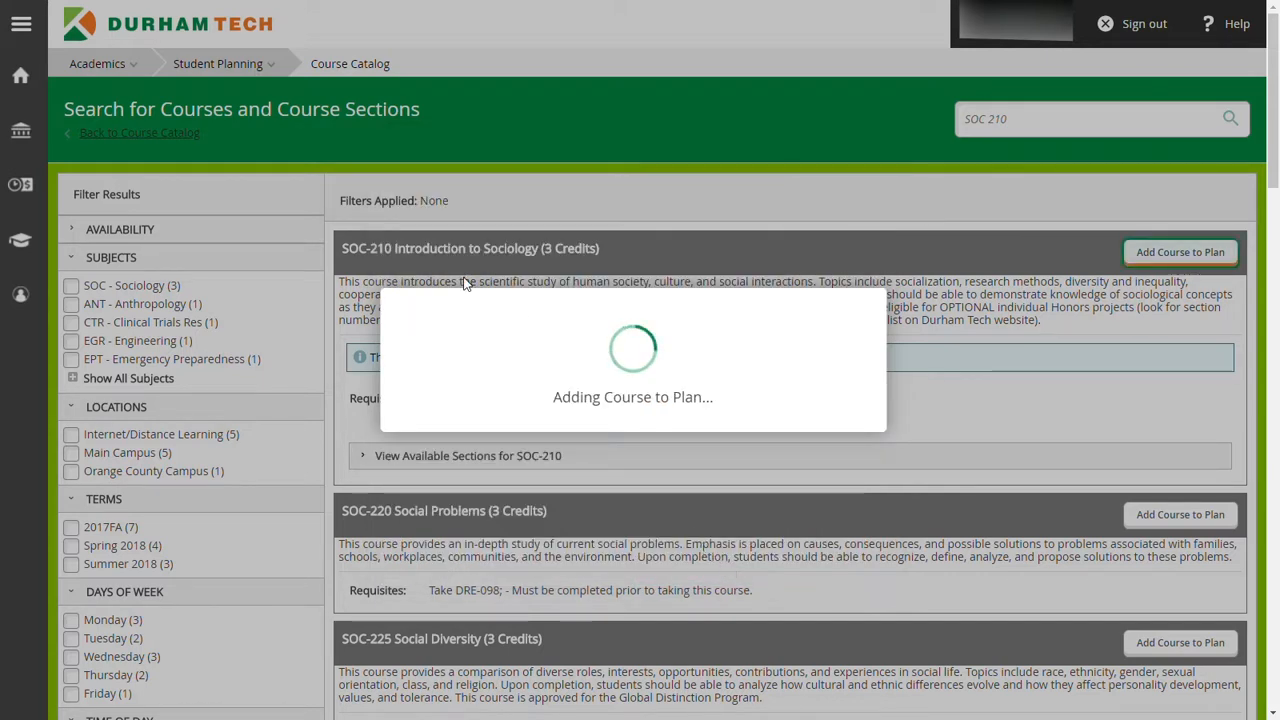
{"action": "left_click", "coordinate": [218, 63]}
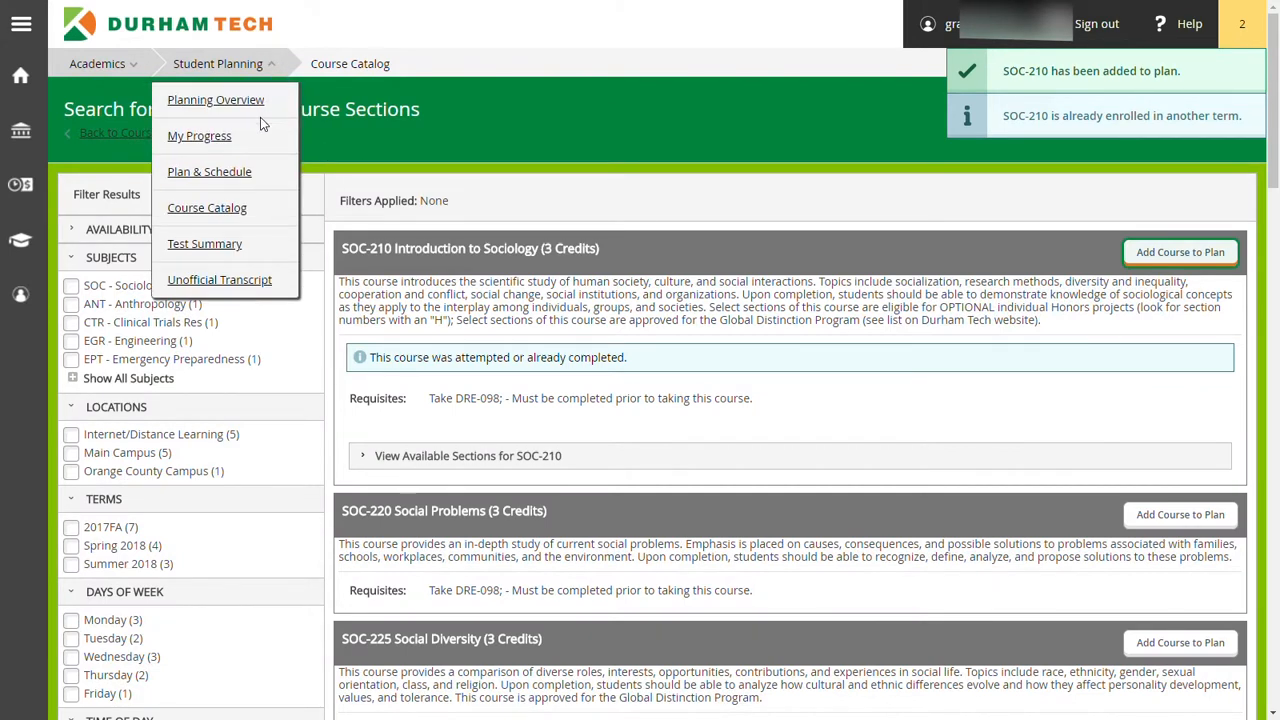
Schedule Dunnington's MTWTh 11:00 AM section CHM-094-001 on Plan & Schedule.
{"action": "left_click", "coordinate": [209, 171]}
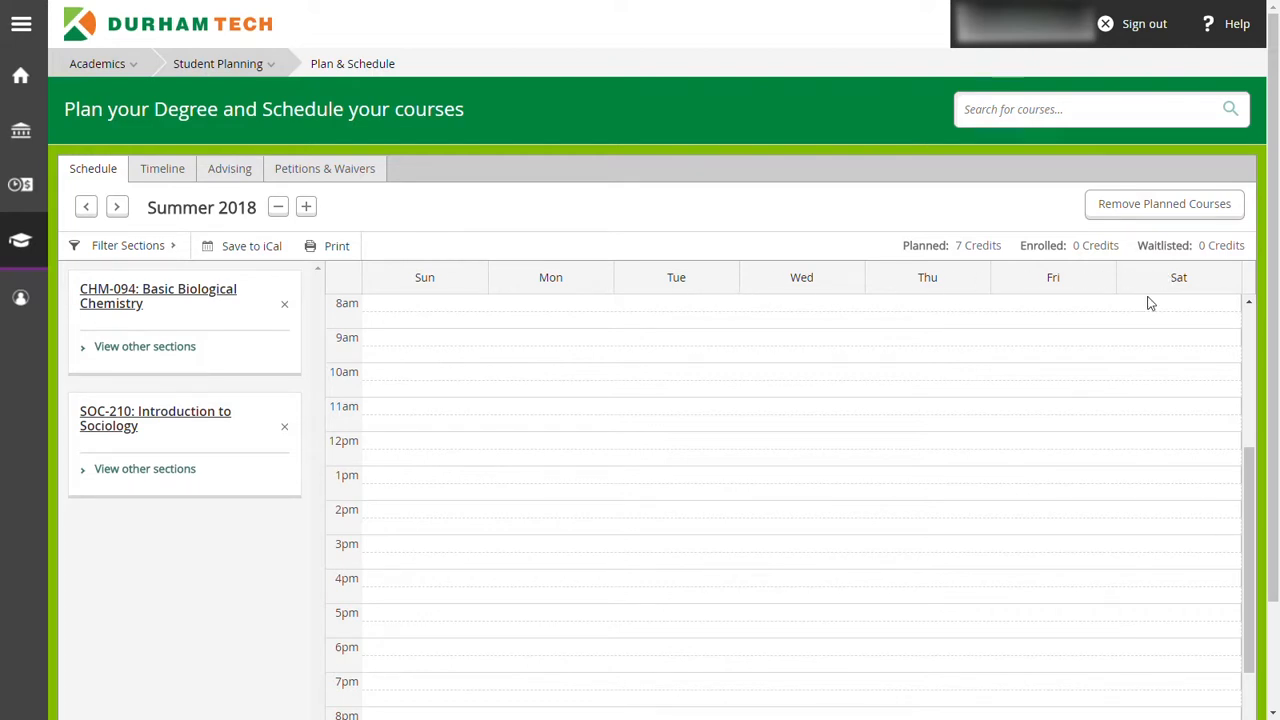
{"action": "mouse_move", "coordinate": [347, 695]}
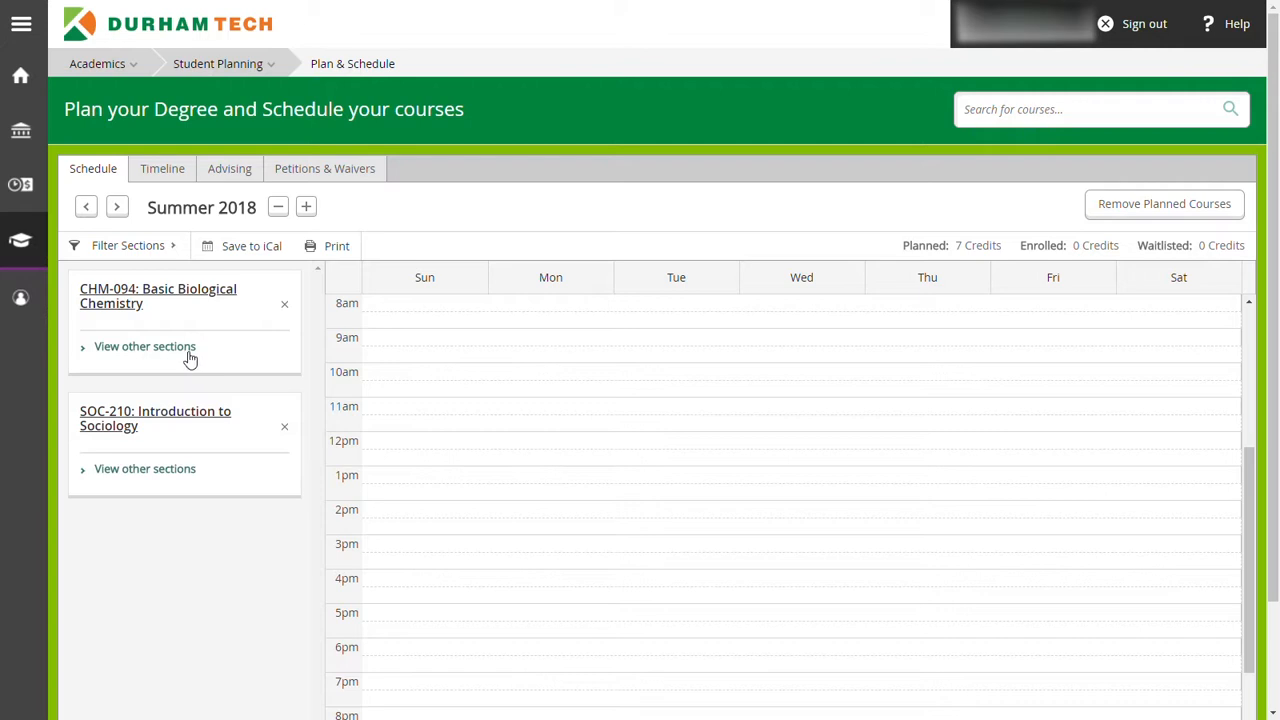
{"action": "left_click", "coordinate": [144, 346]}
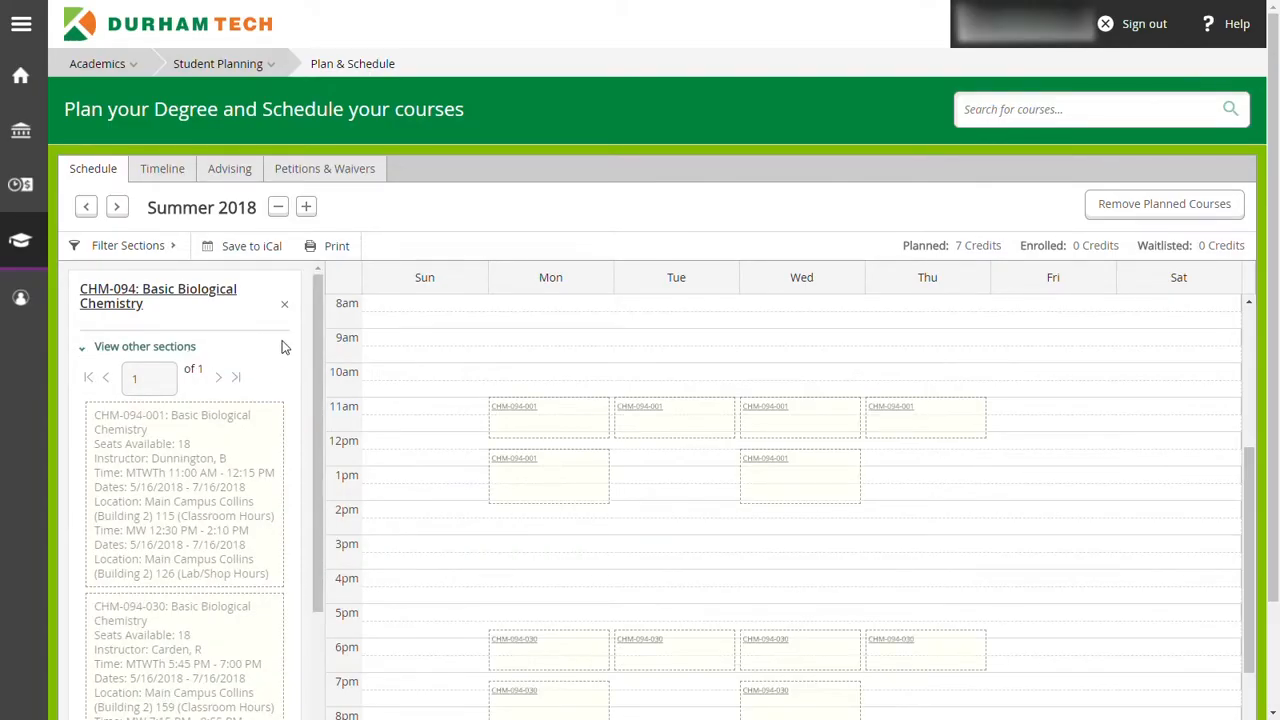
{"action": "scroll", "scroll_direction": "down", "scroll_amount": 3}
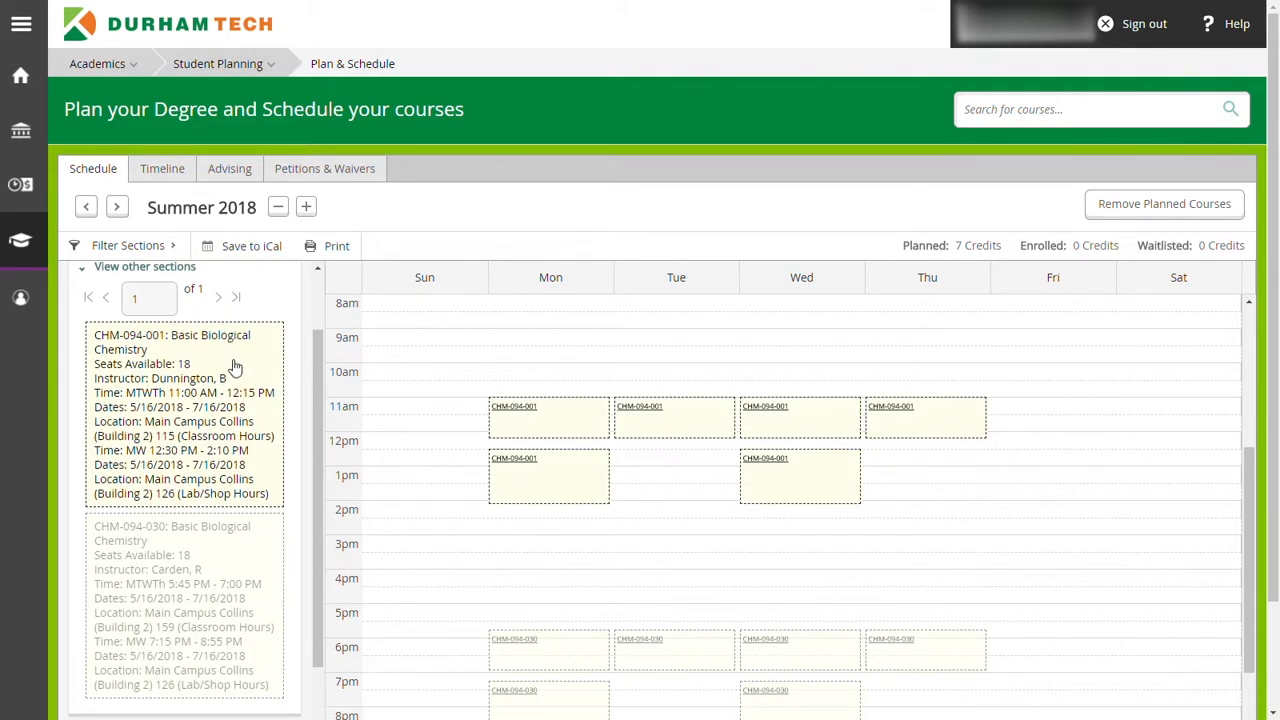
{"action": "mouse_move", "coordinate": [238, 367]}
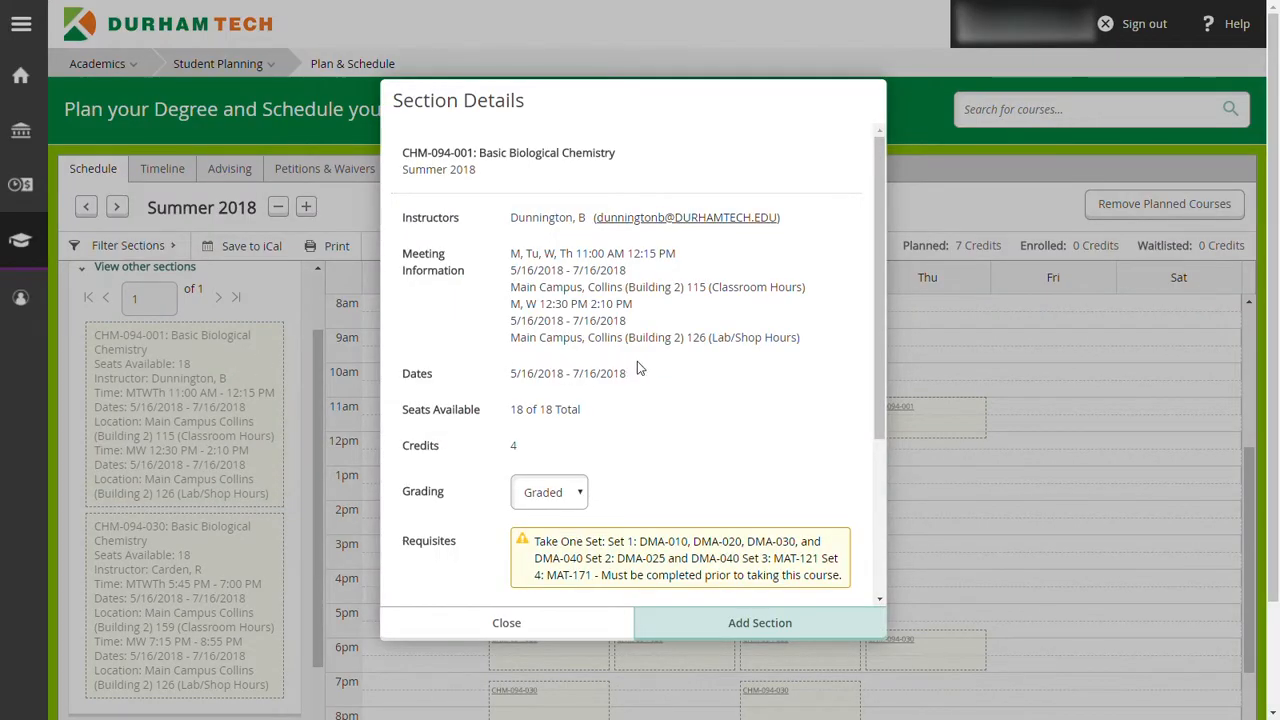
{"action": "mouse_move", "coordinate": [650, 370]}
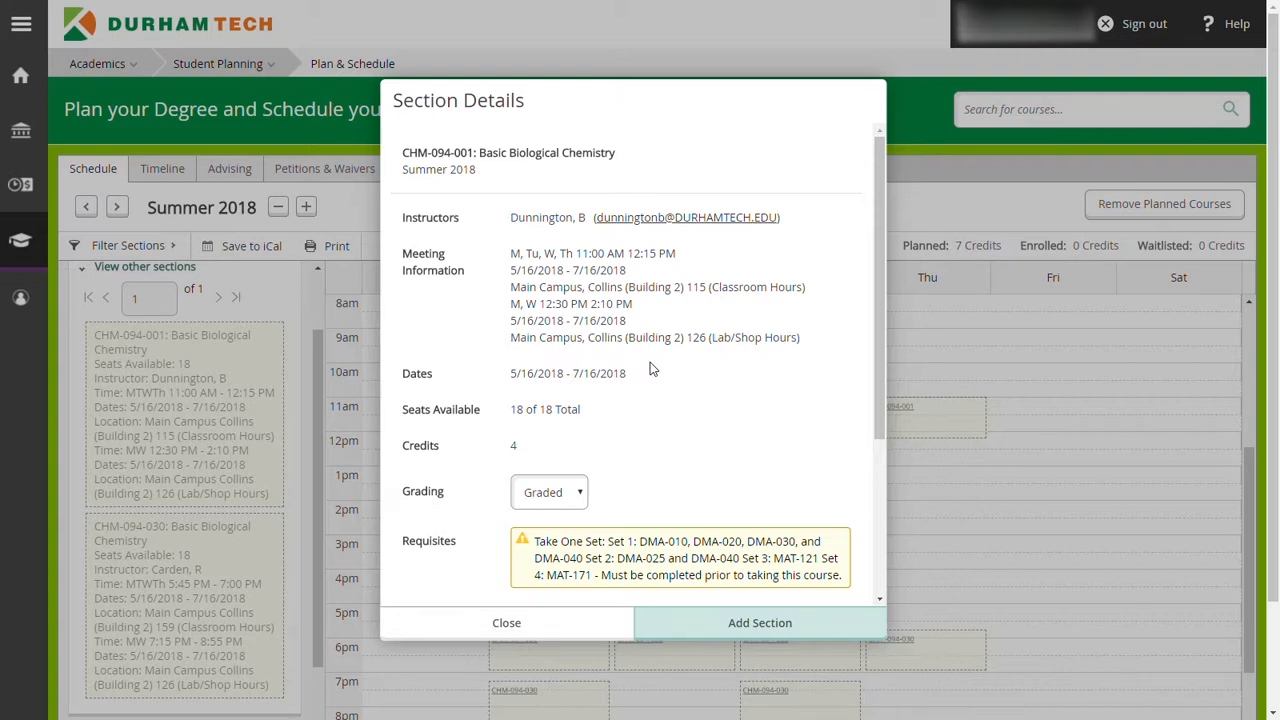
{"action": "mouse_move", "coordinate": [674, 466]}
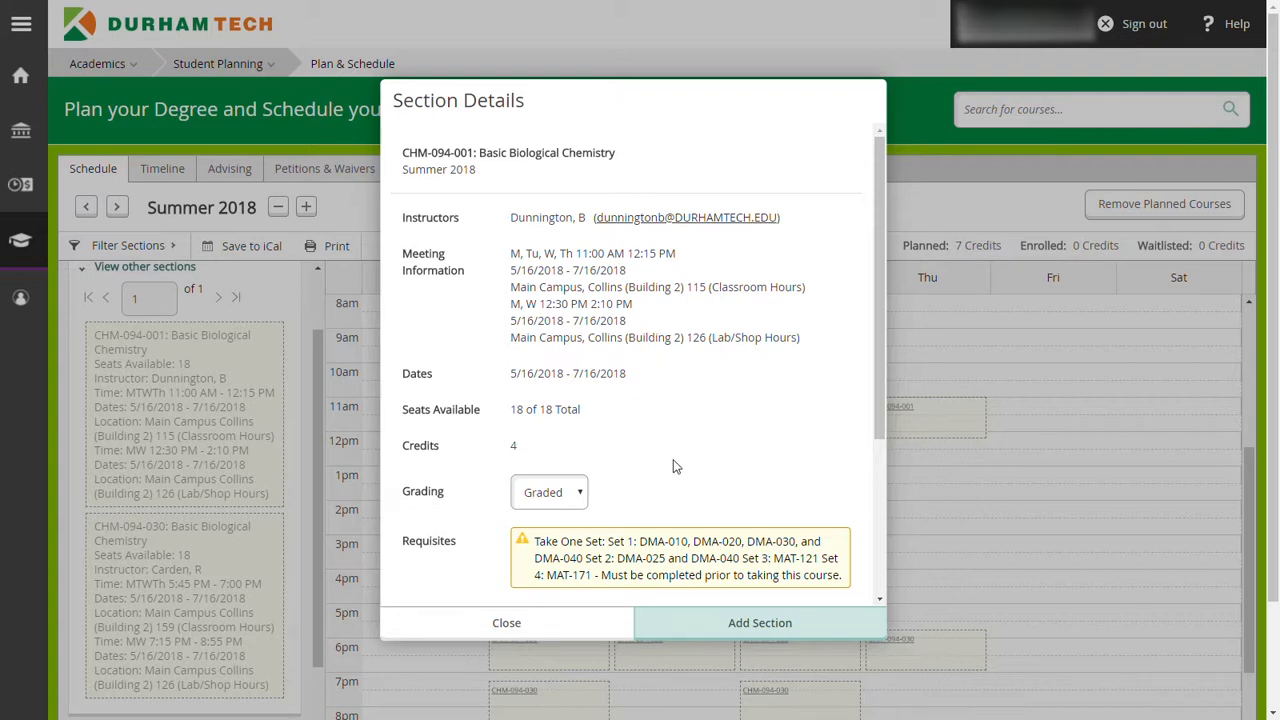
{"action": "mouse_move", "coordinate": [759, 622]}
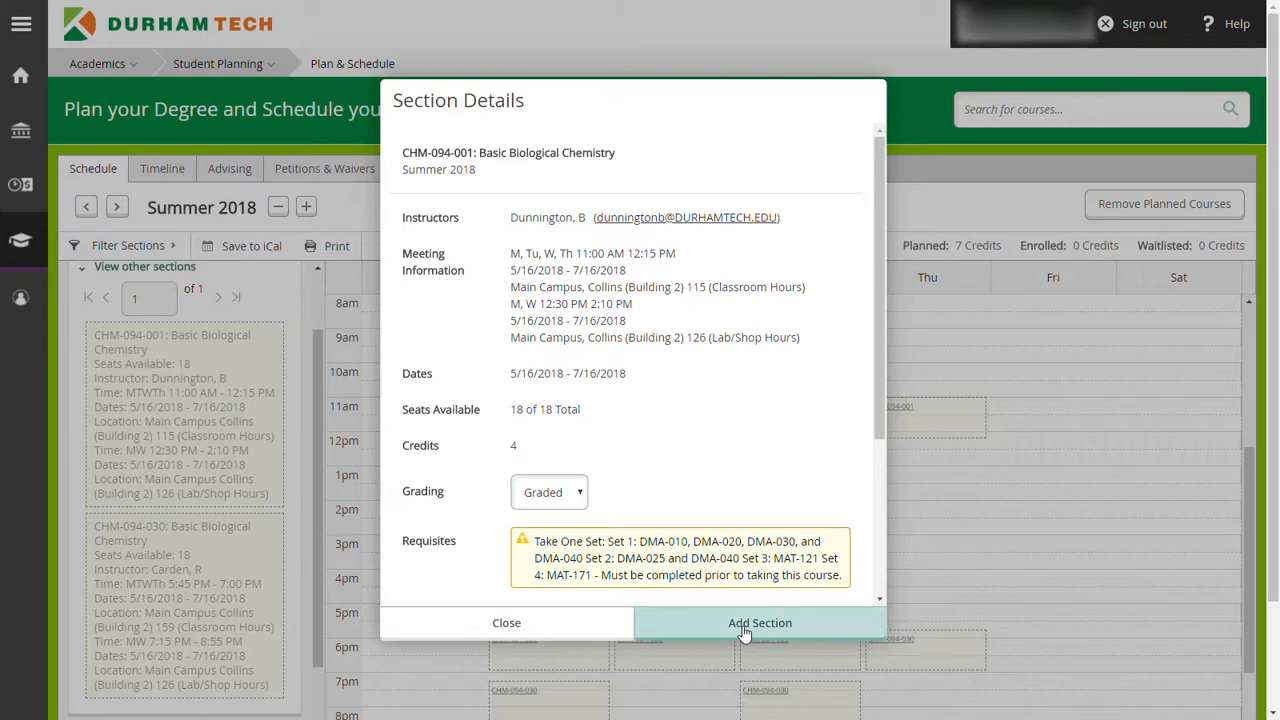
{"action": "left_click", "coordinate": [759, 622]}
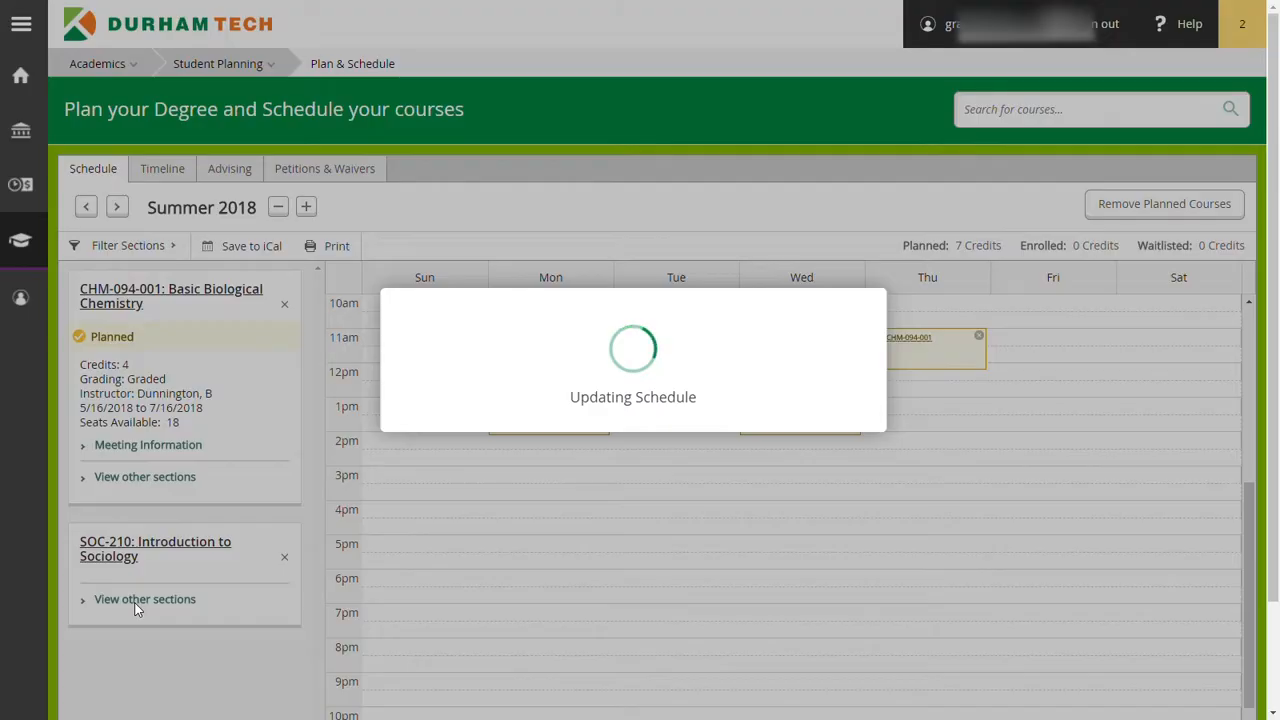
Add Dove's online section SOC-210-190 to the Summer 2018 schedule.
{"action": "left_click", "coordinate": [144, 598]}
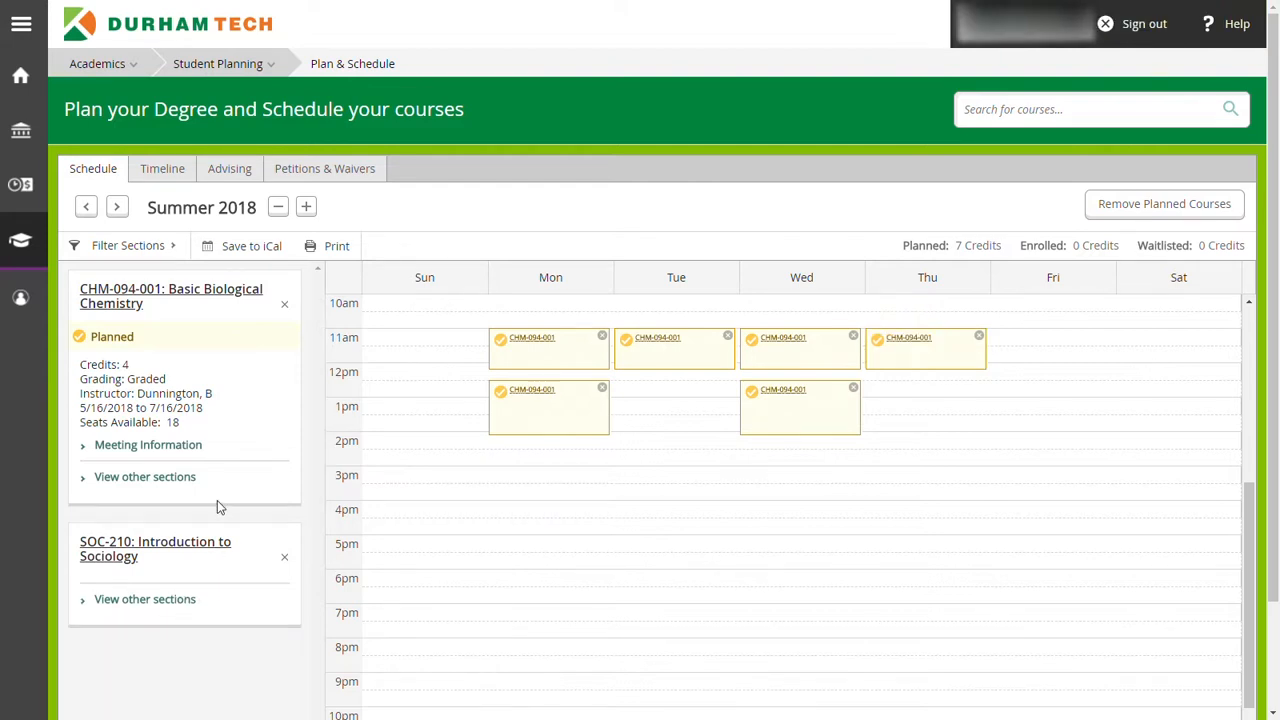
{"action": "left_click", "coordinate": [144, 599]}
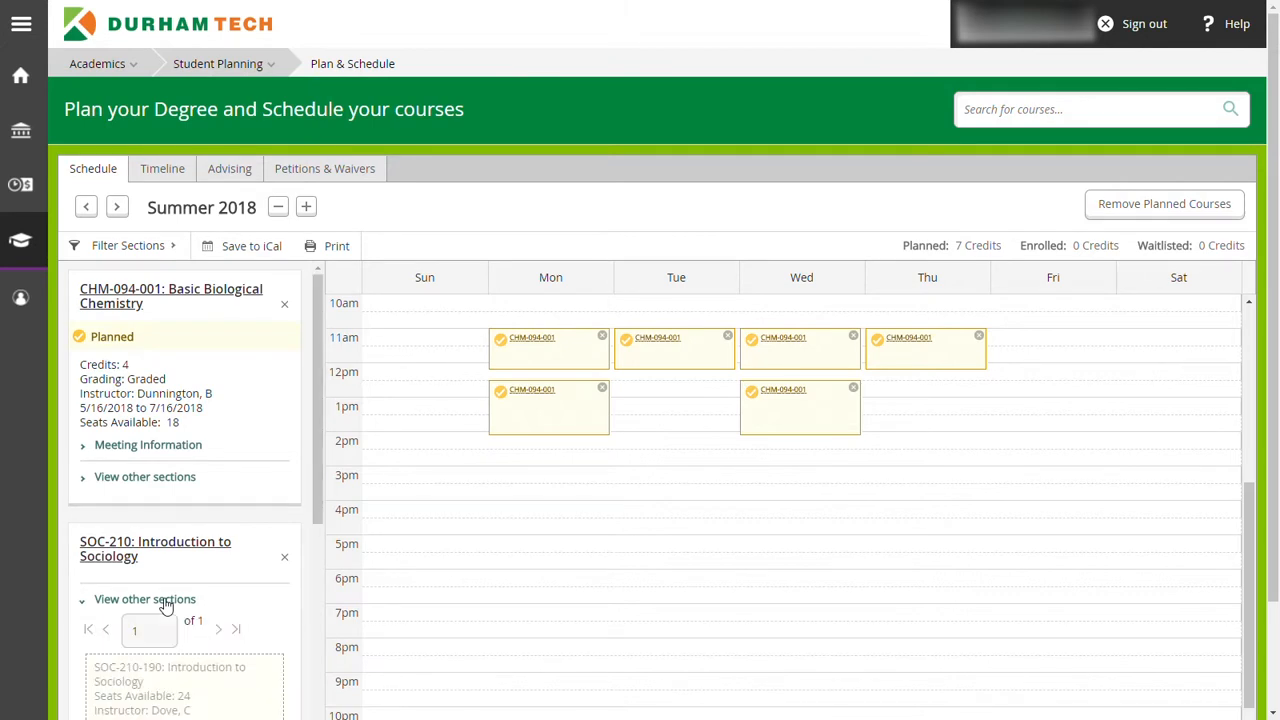
{"action": "scroll", "scroll_direction": "down", "scroll_amount": 3}
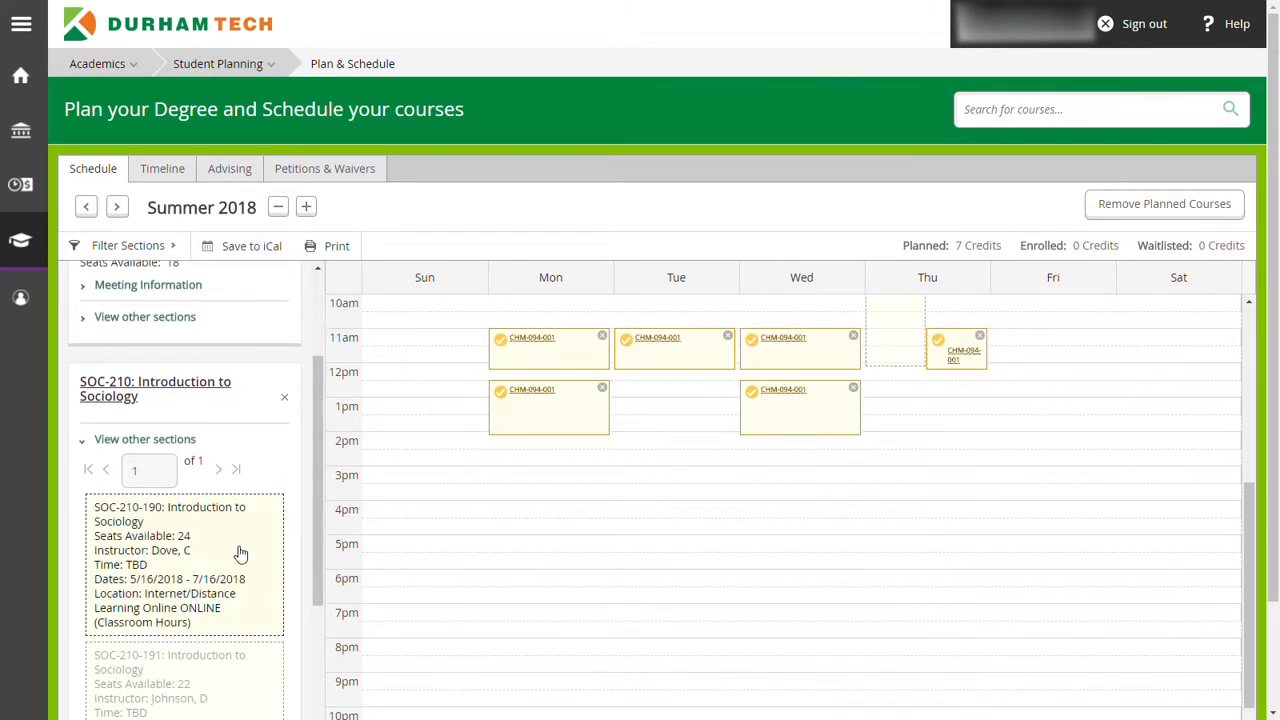
{"action": "mouse_move", "coordinate": [190, 566]}
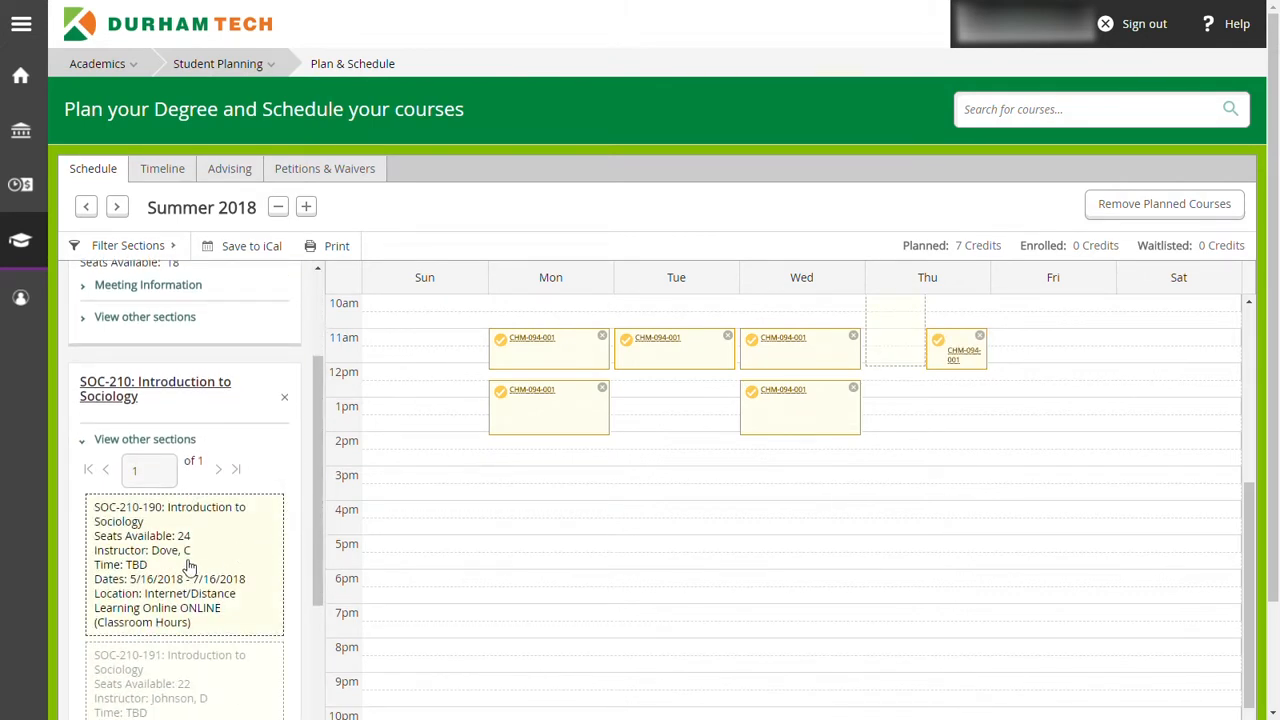
{"action": "left_click", "coordinate": [184, 513]}
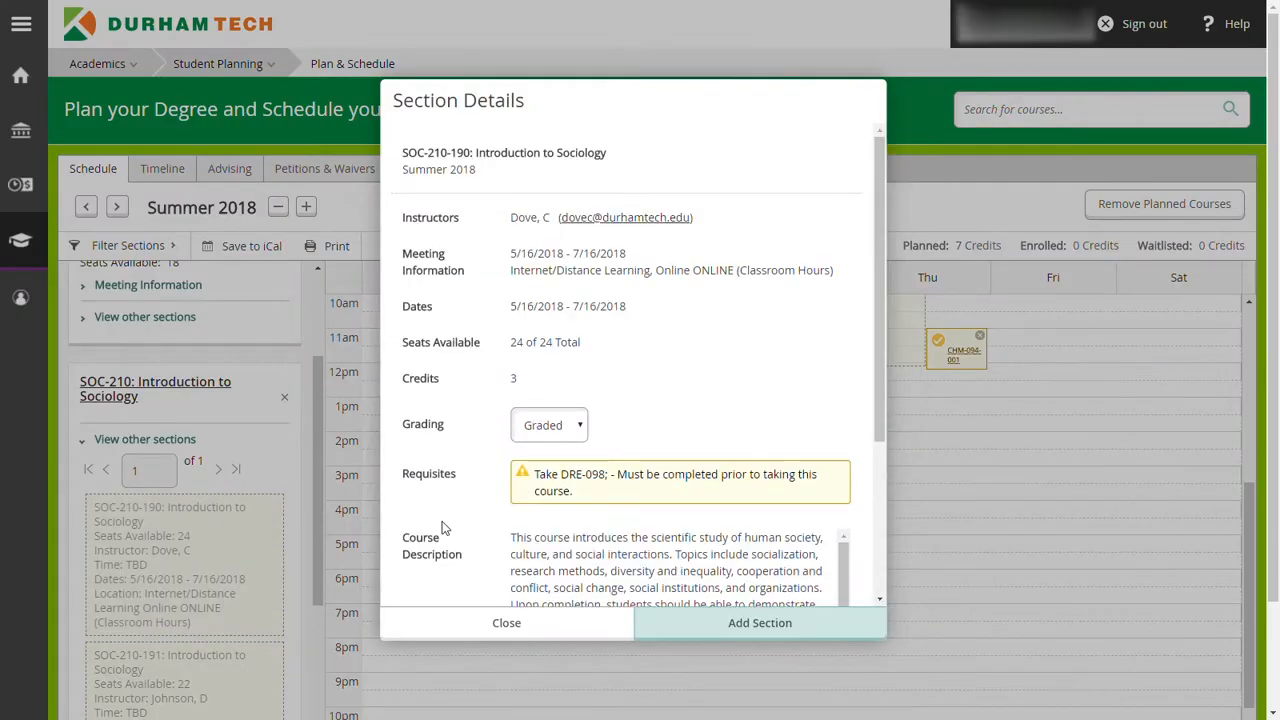
{"action": "left_click", "coordinate": [759, 622]}
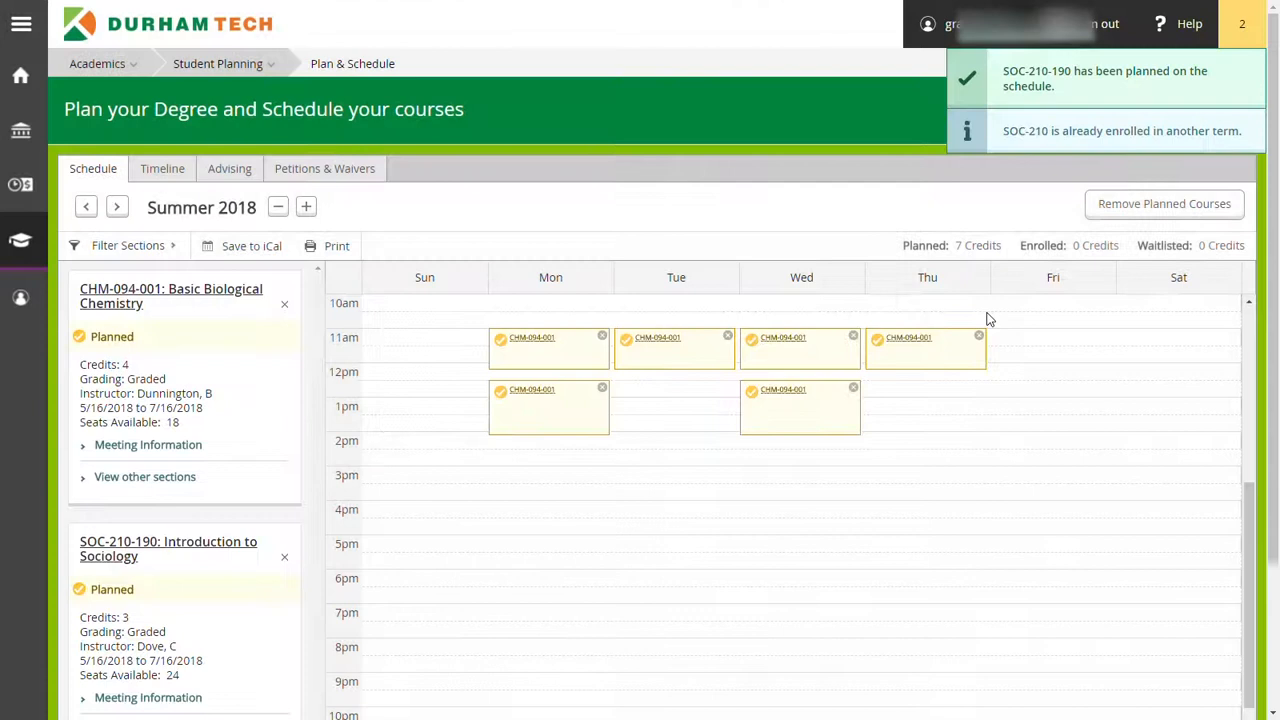
Register both planned sections, CHM-094-001 and SOC-210-190, with Register Now.
{"action": "scroll", "scroll_direction": "down", "scroll_amount": 3}
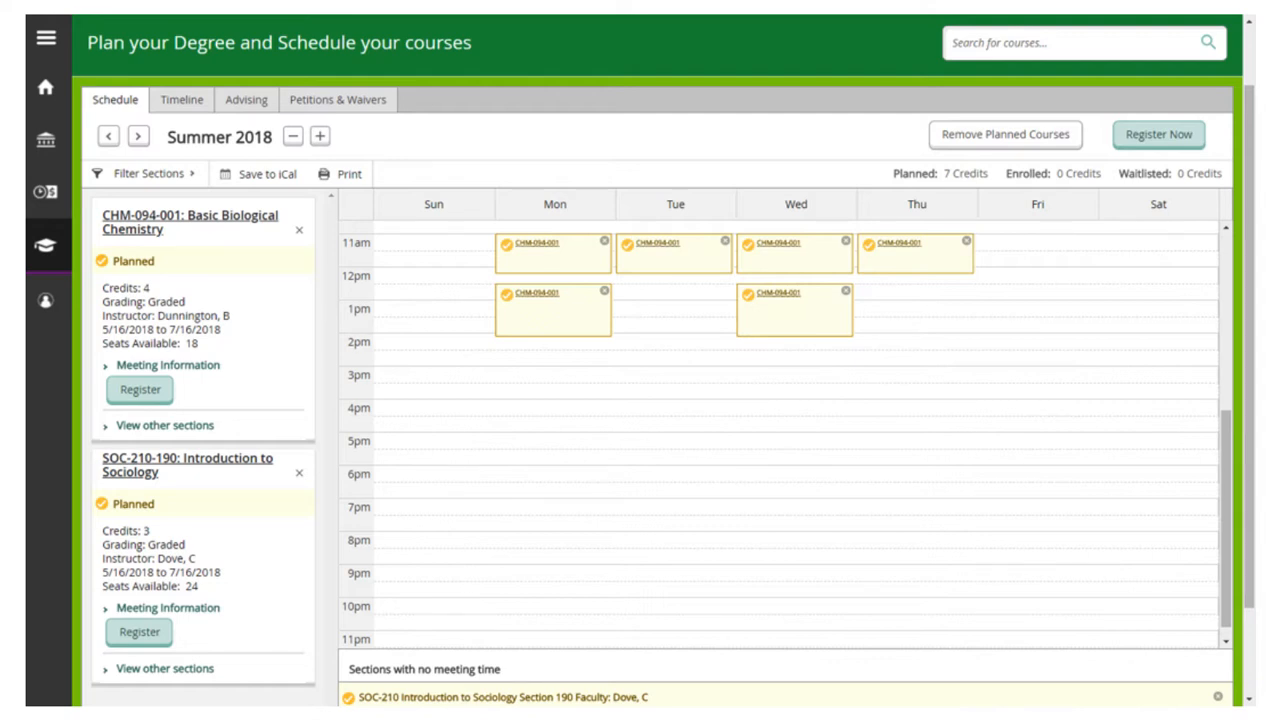
{"action": "left_click", "coordinate": [1158, 134]}
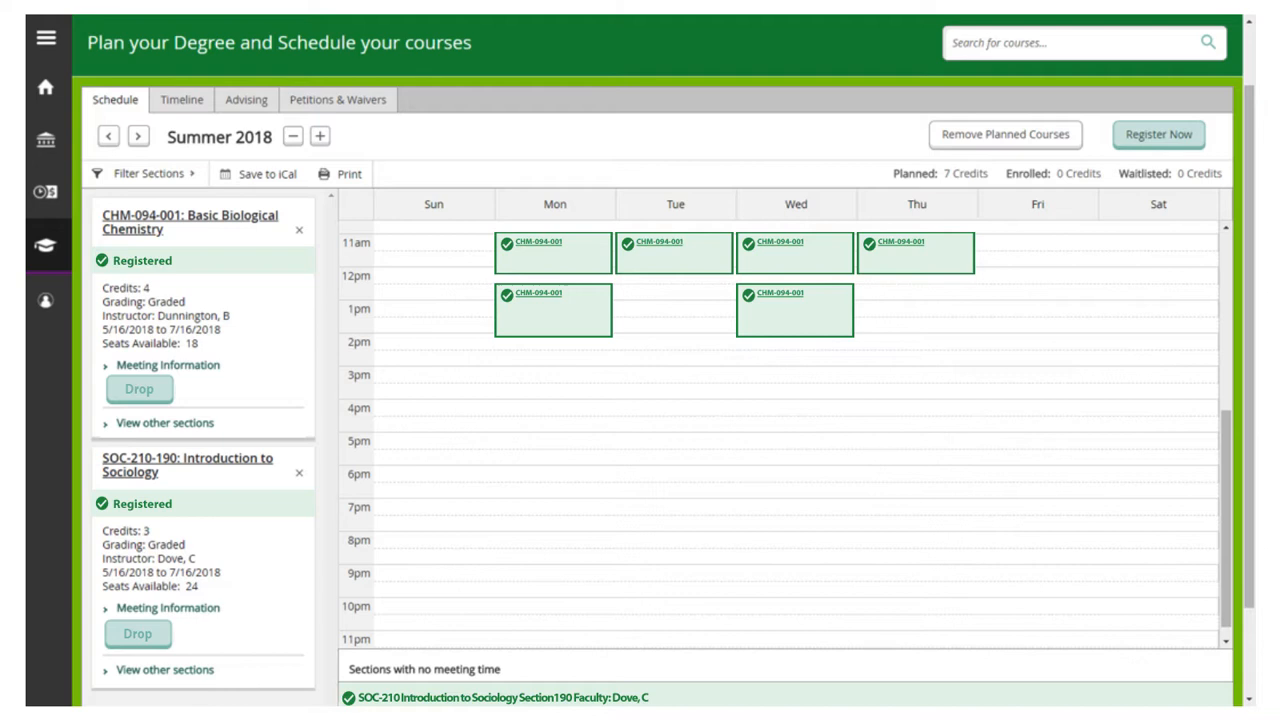